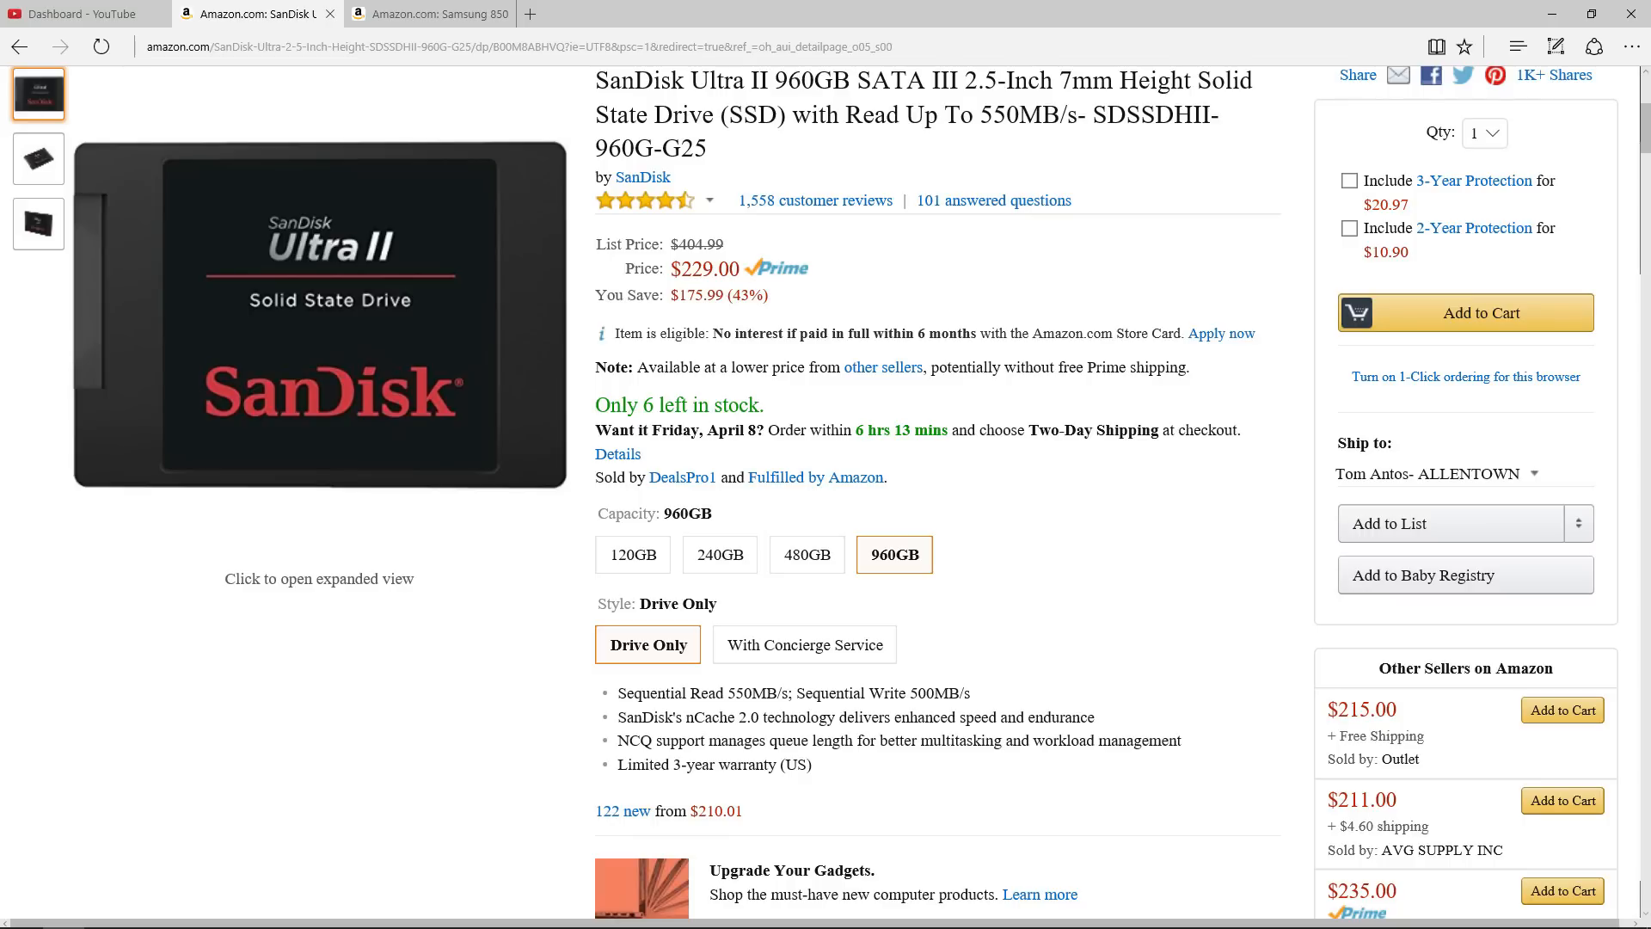
Close the Disk Management window after confirming the new 894.13 GB Disk 1 is listed
click(430, 14)
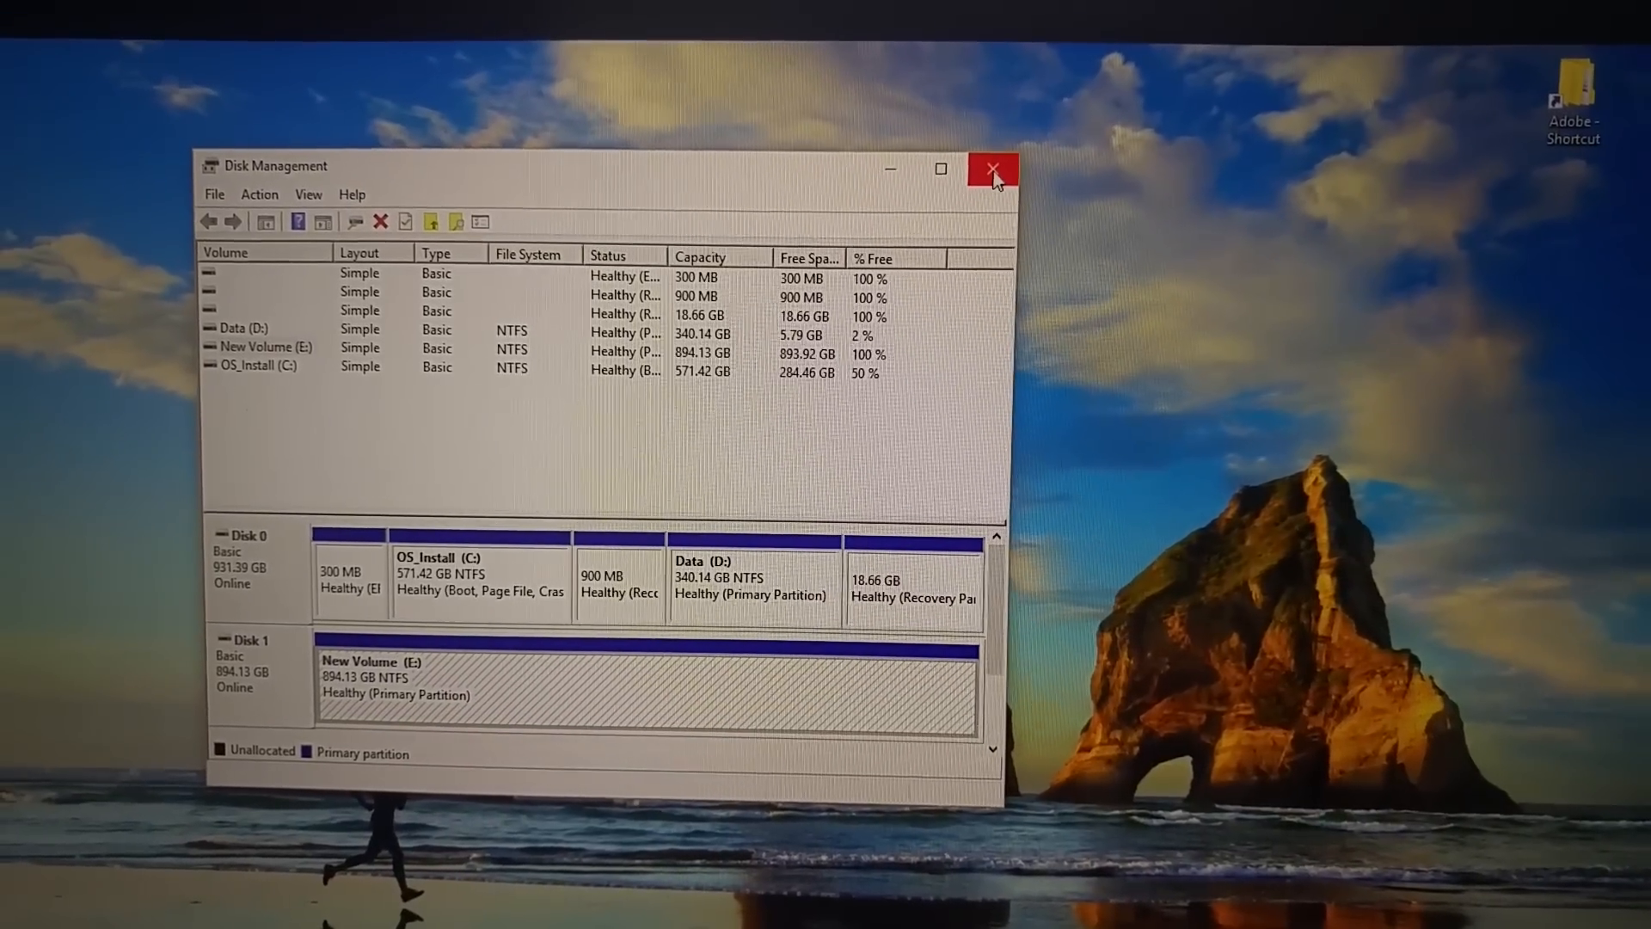
click(991, 168)
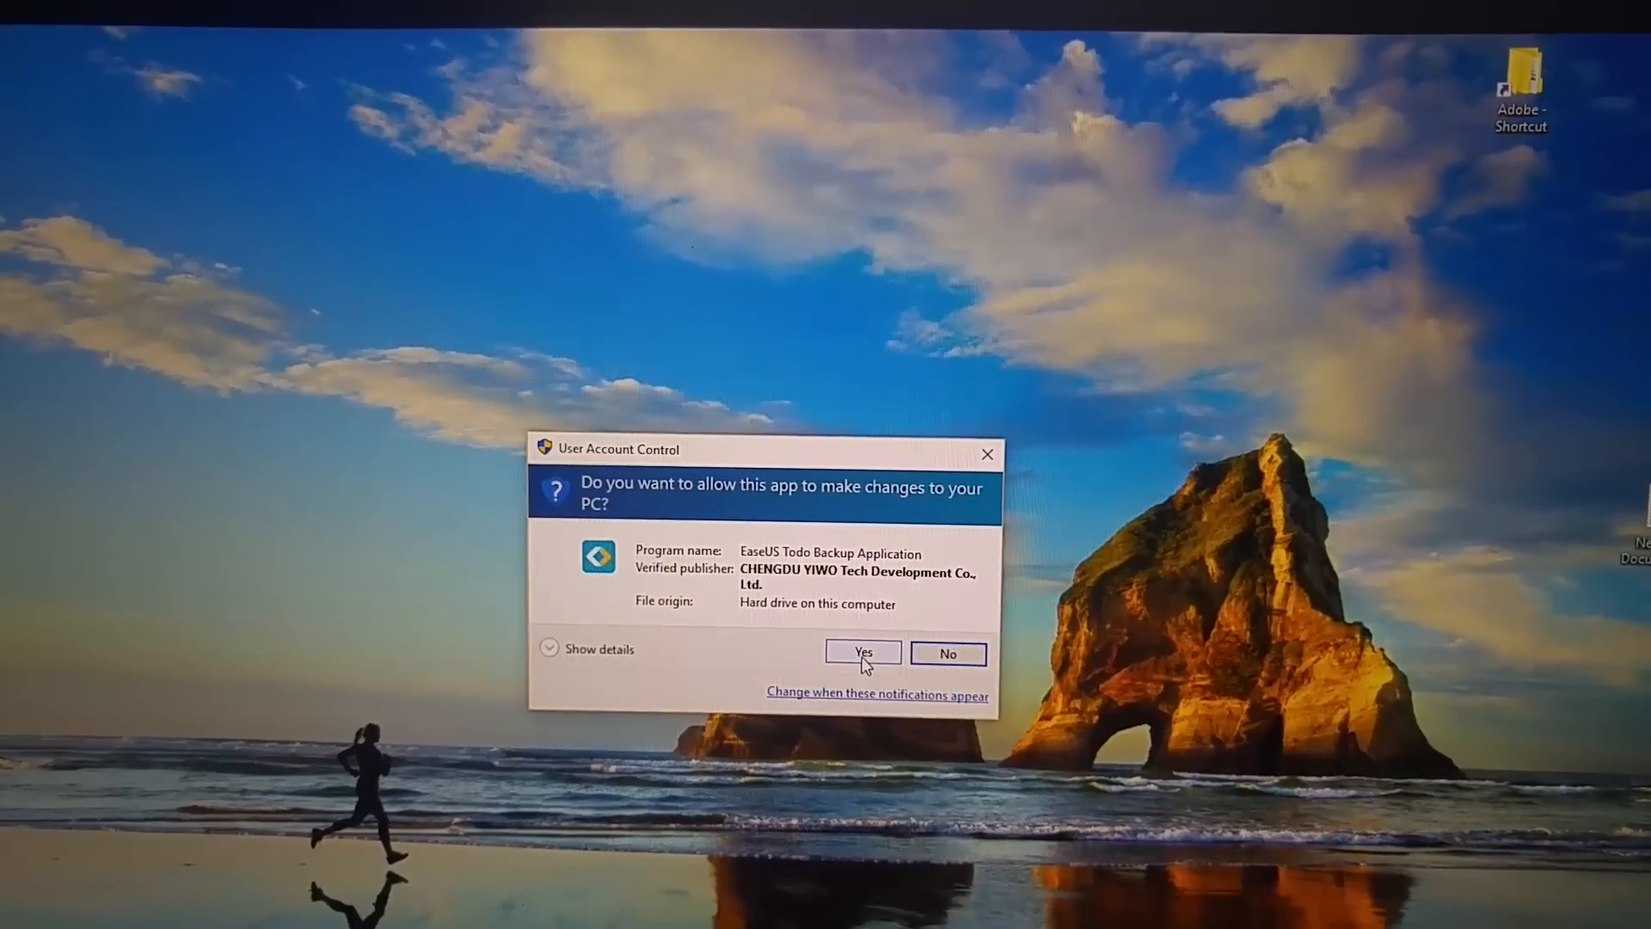
Allow EaseUS to run and start a disk clone with Hard disk 0 as the source
click(861, 653)
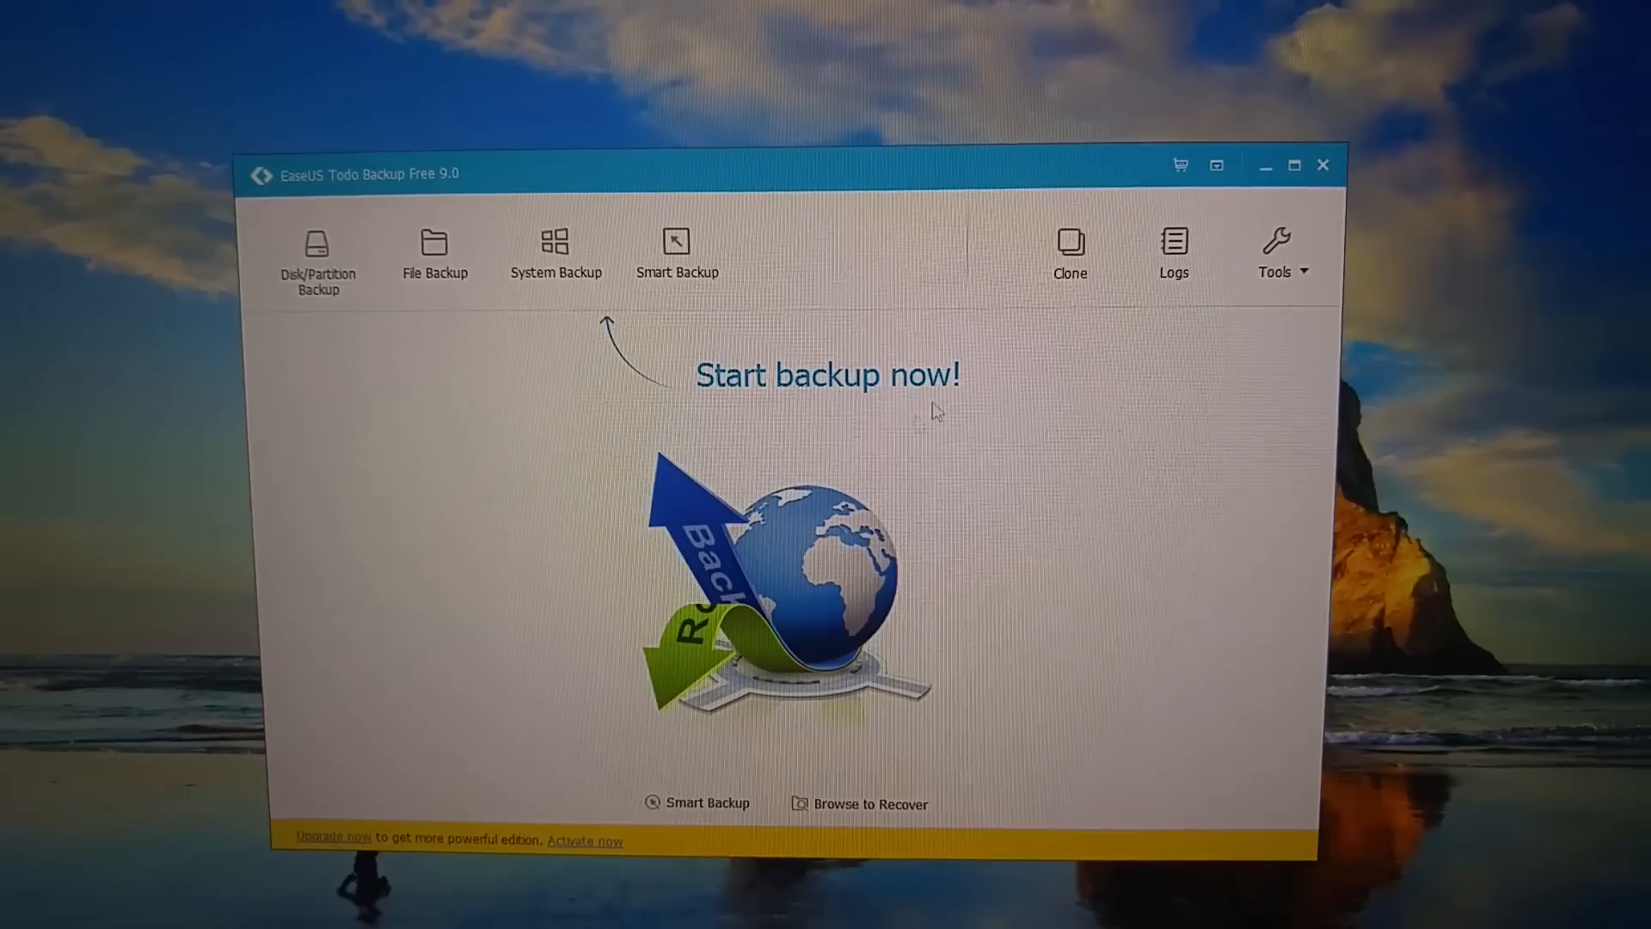
click(1068, 253)
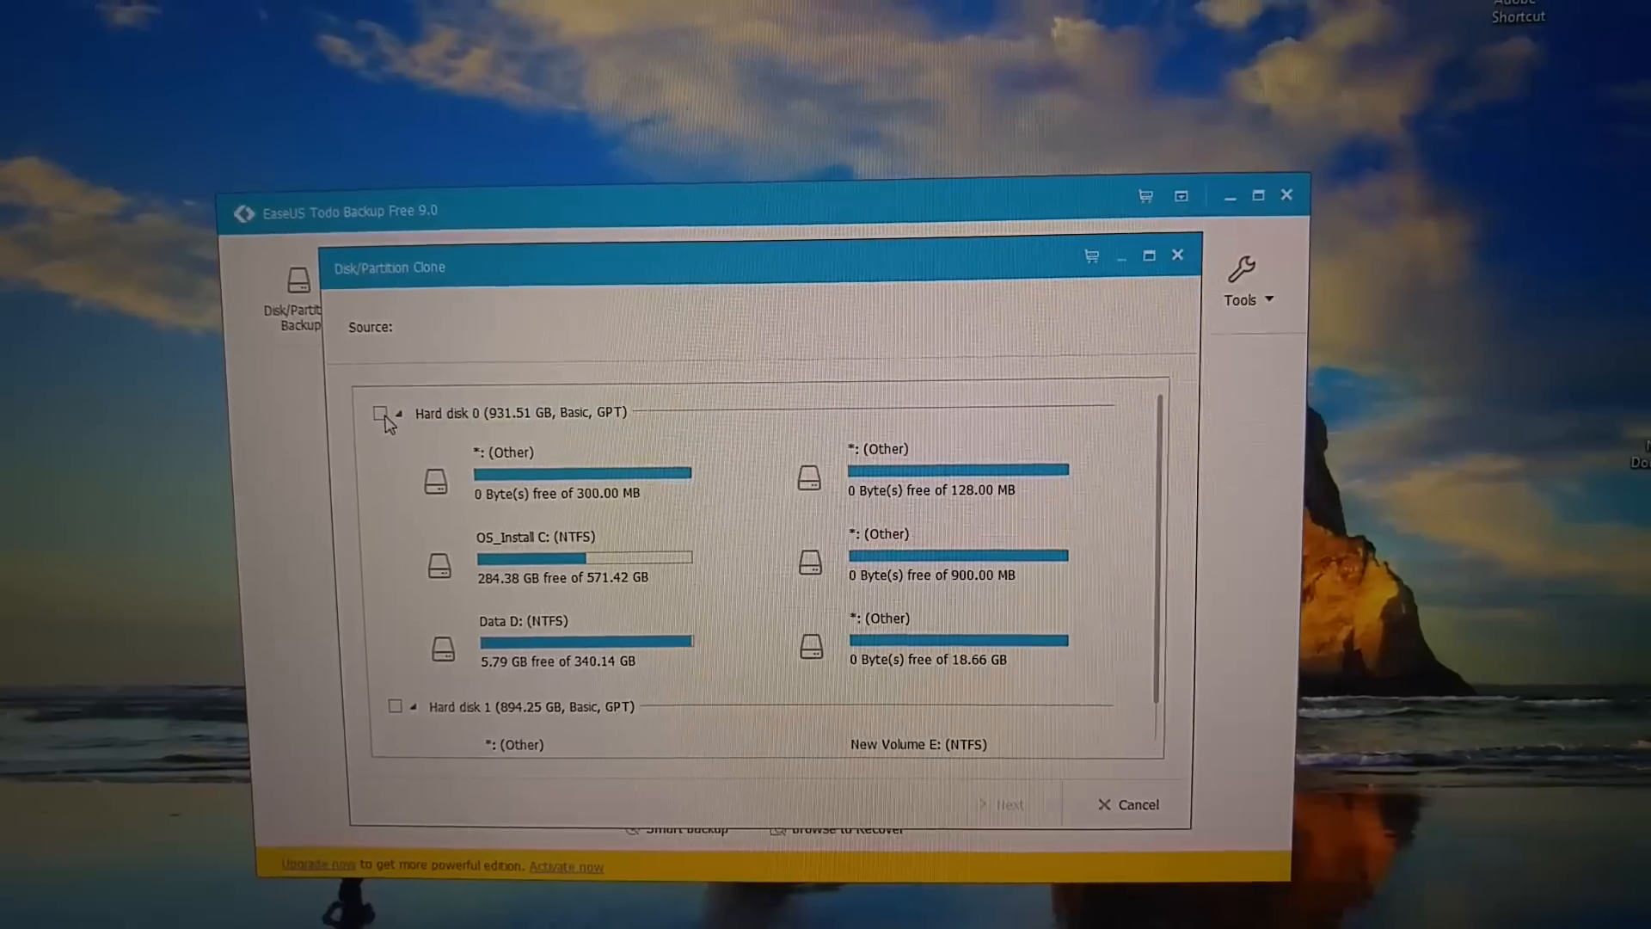
click(358, 413)
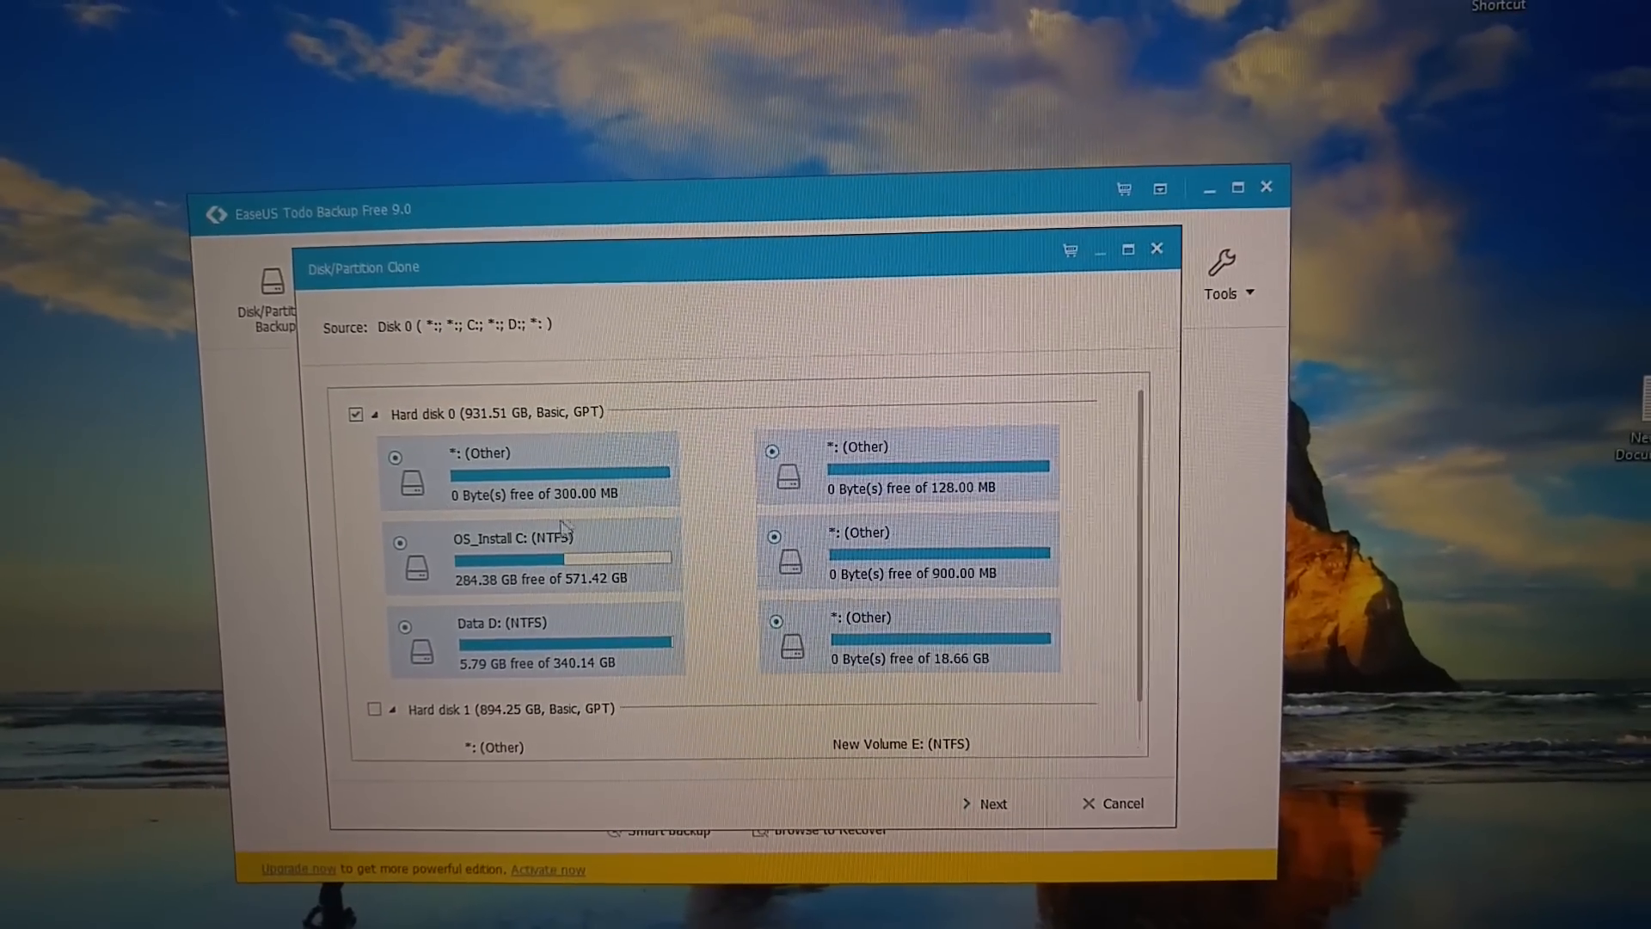
scroll(down, 3)
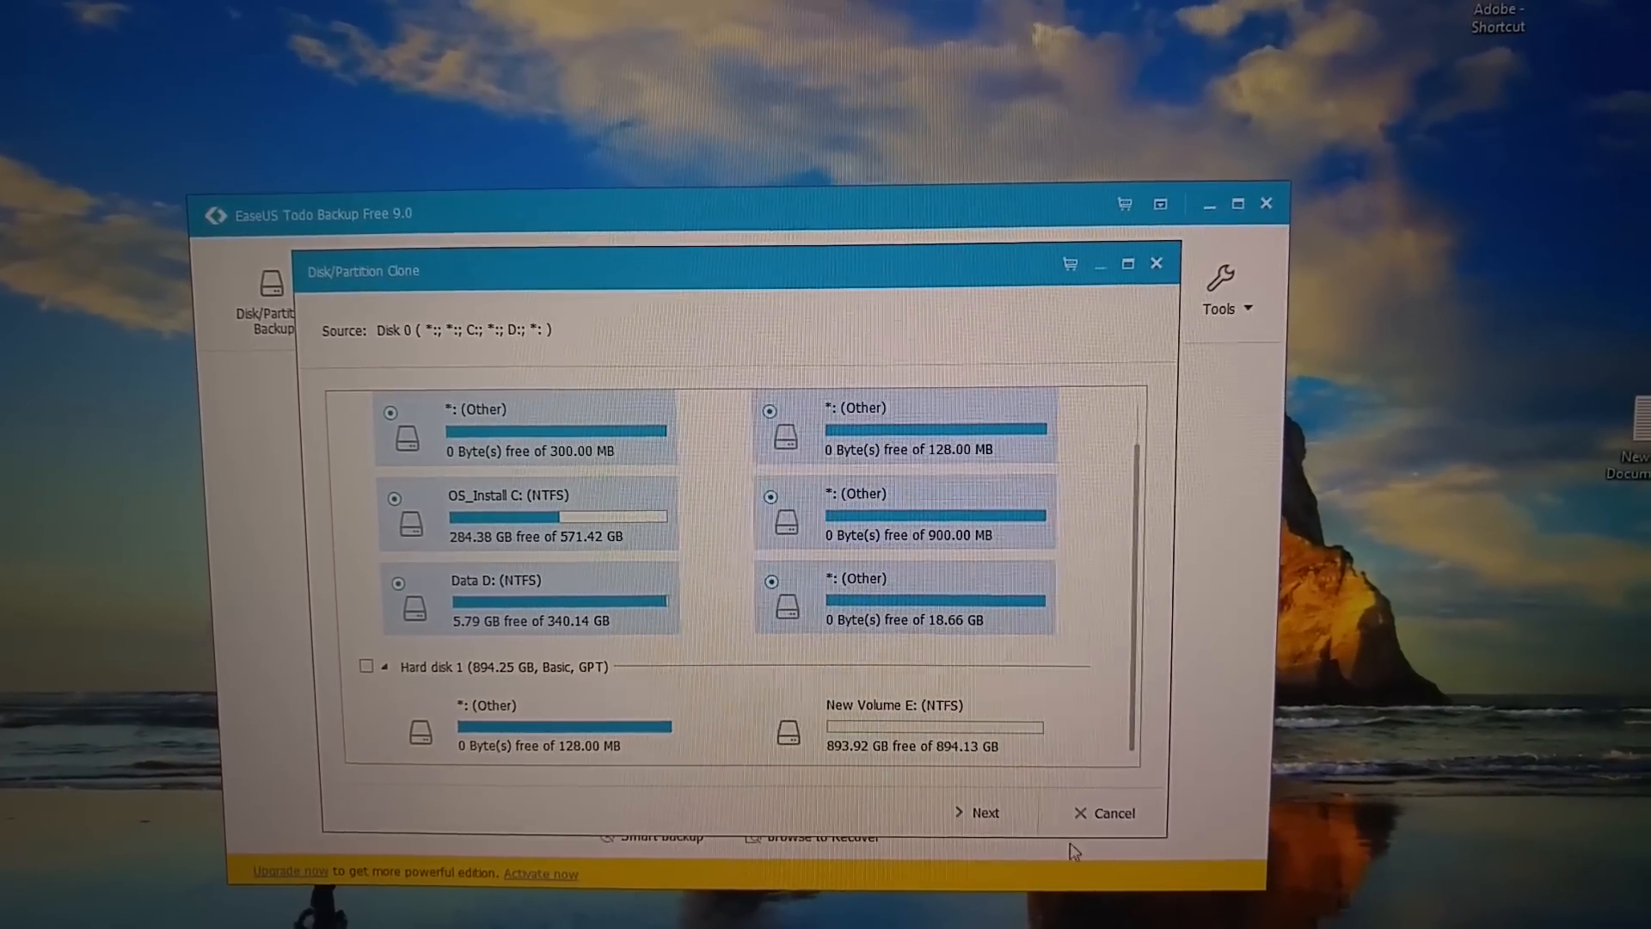
click(983, 812)
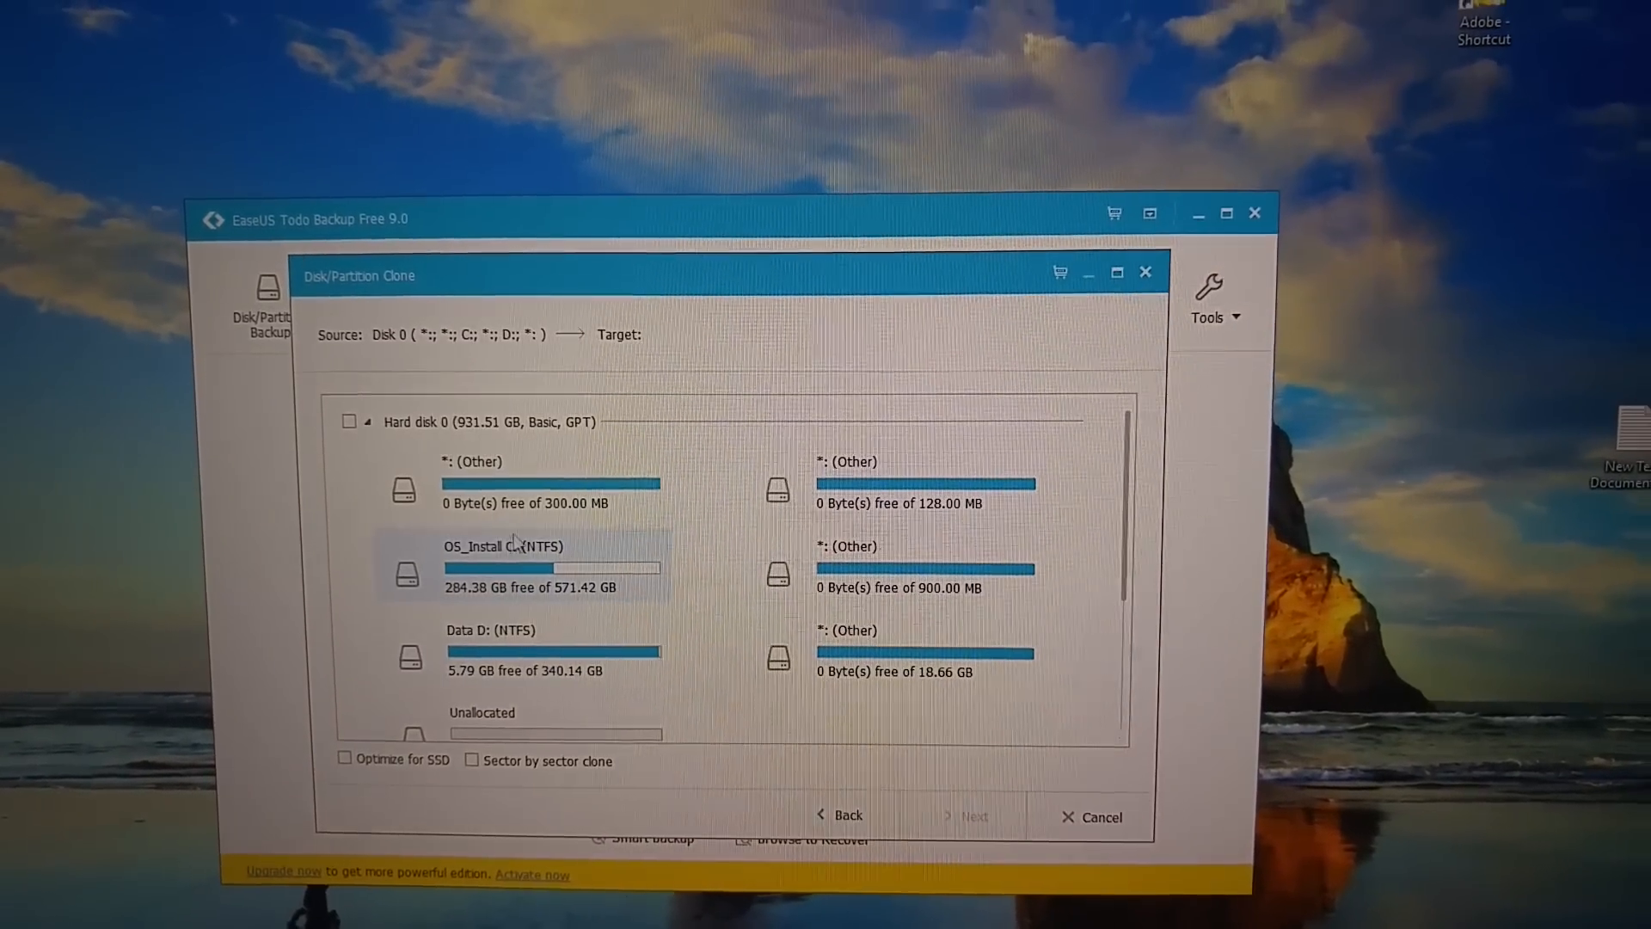
Choose Hard disk 1 as the clone target and proceed to the layout summary
scroll(down, 3)
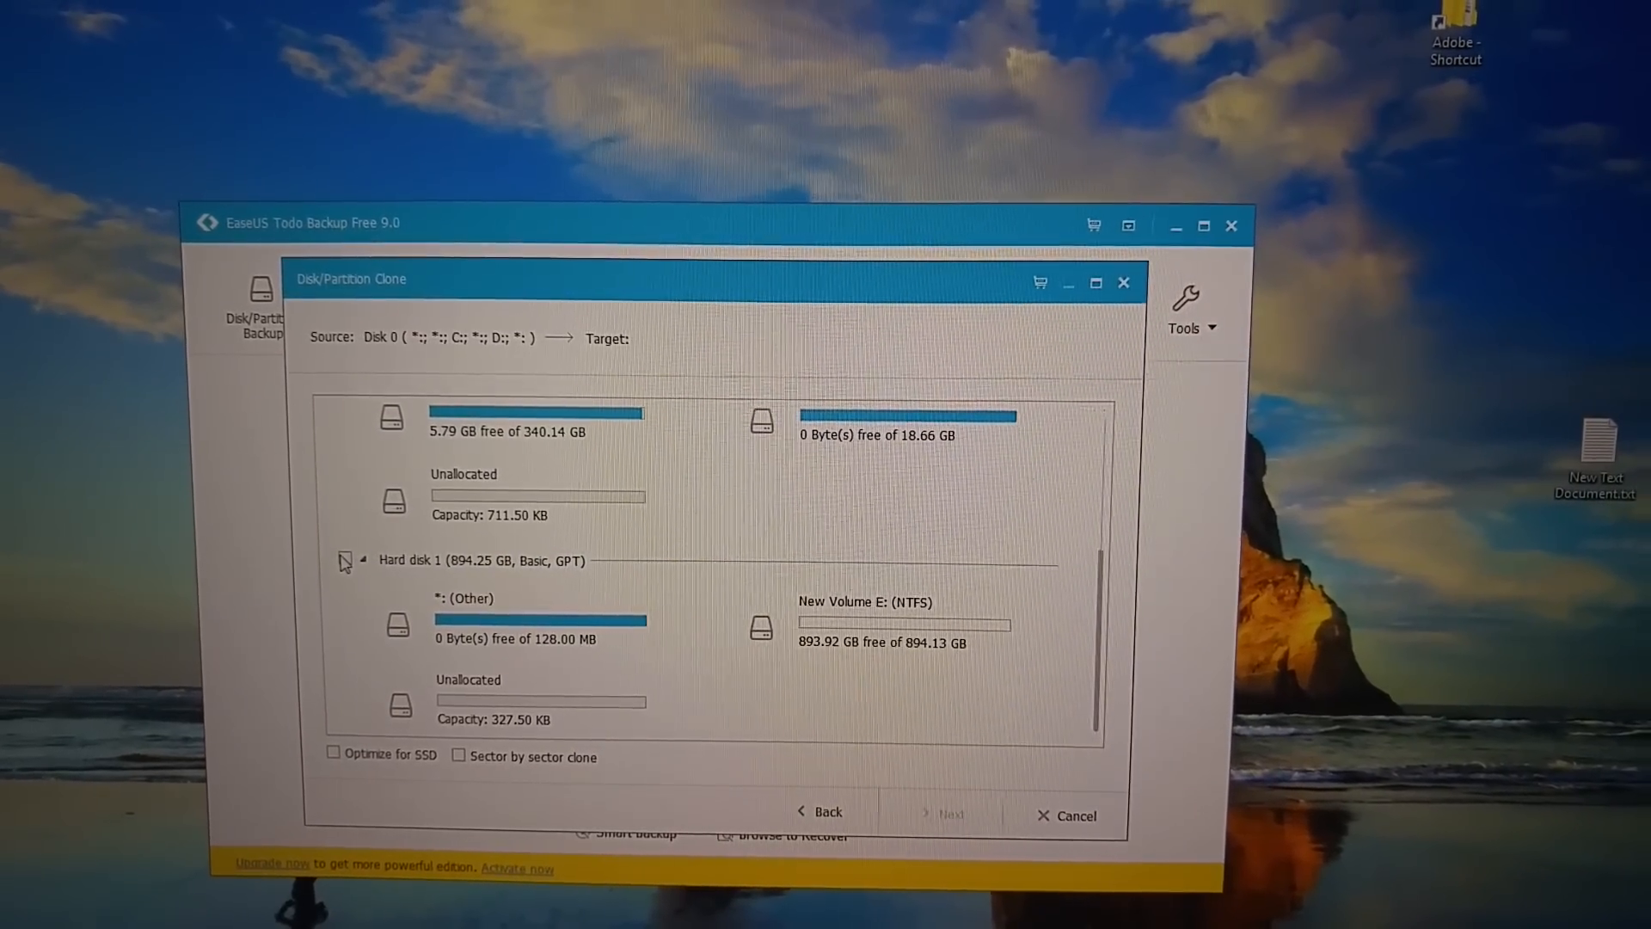
click(349, 559)
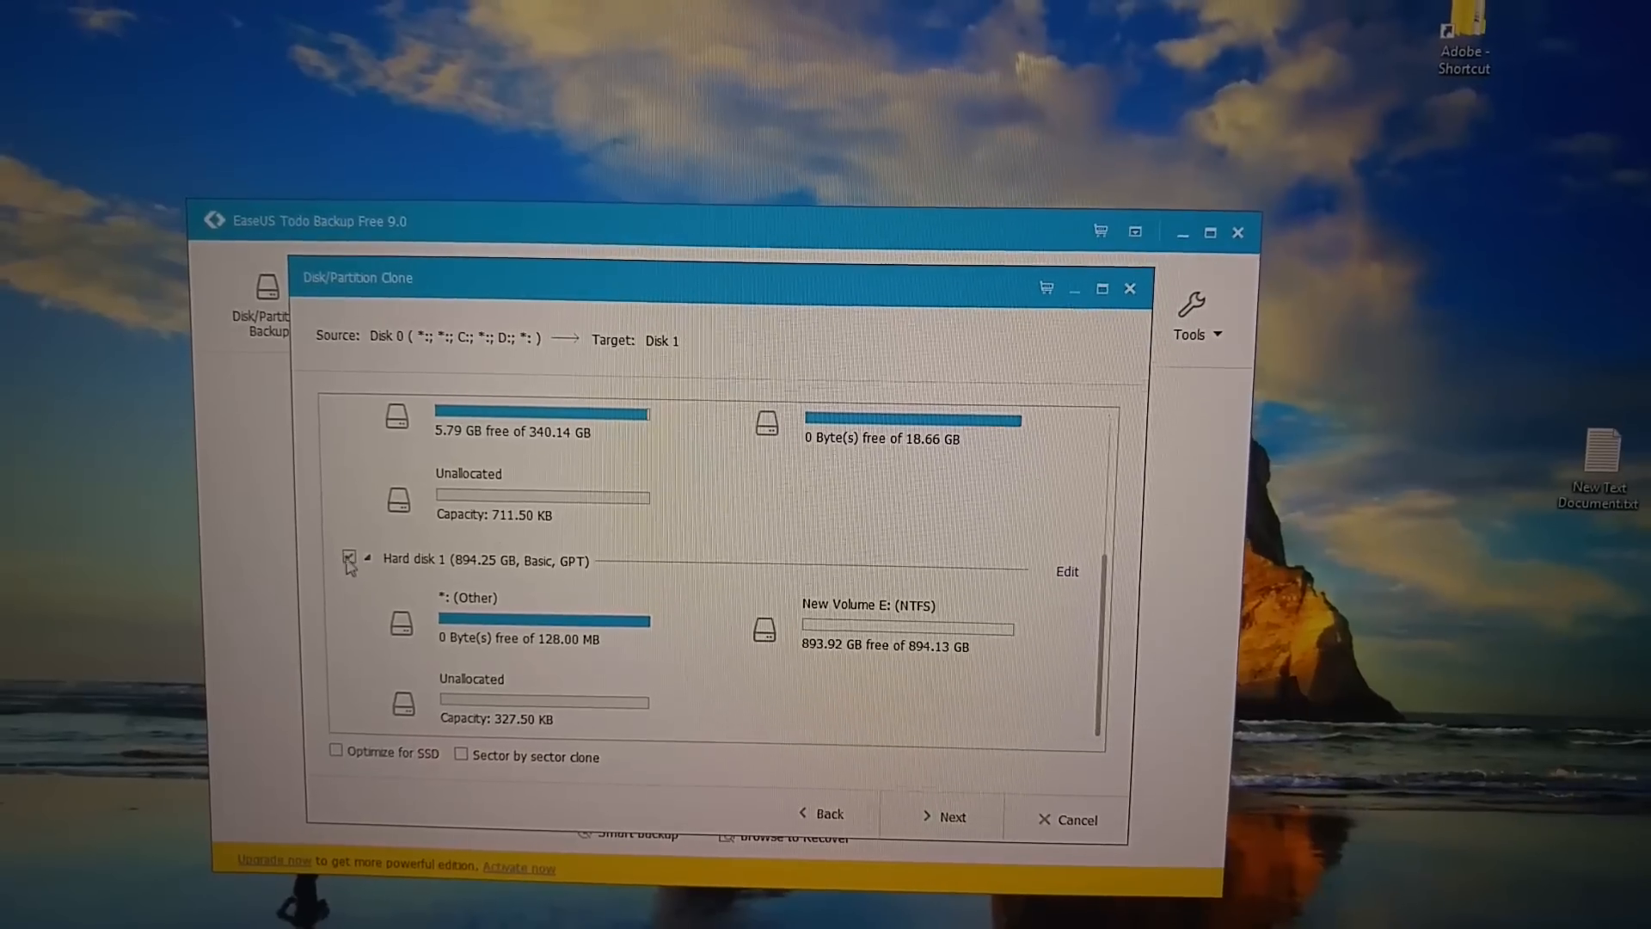
click(349, 559)
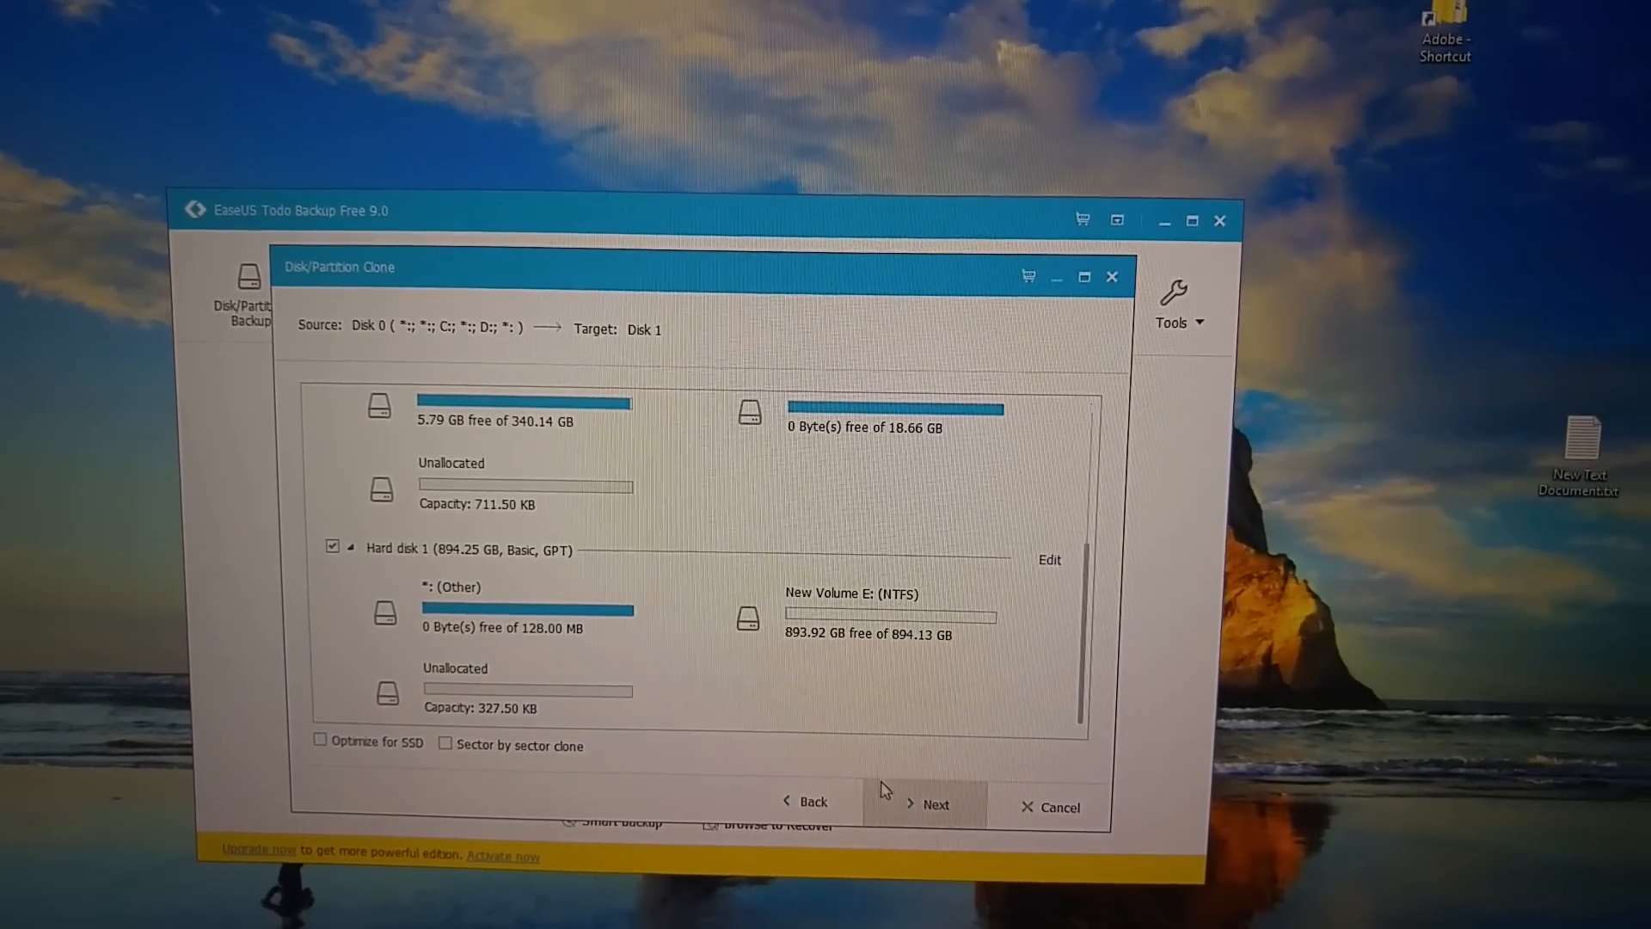
click(932, 803)
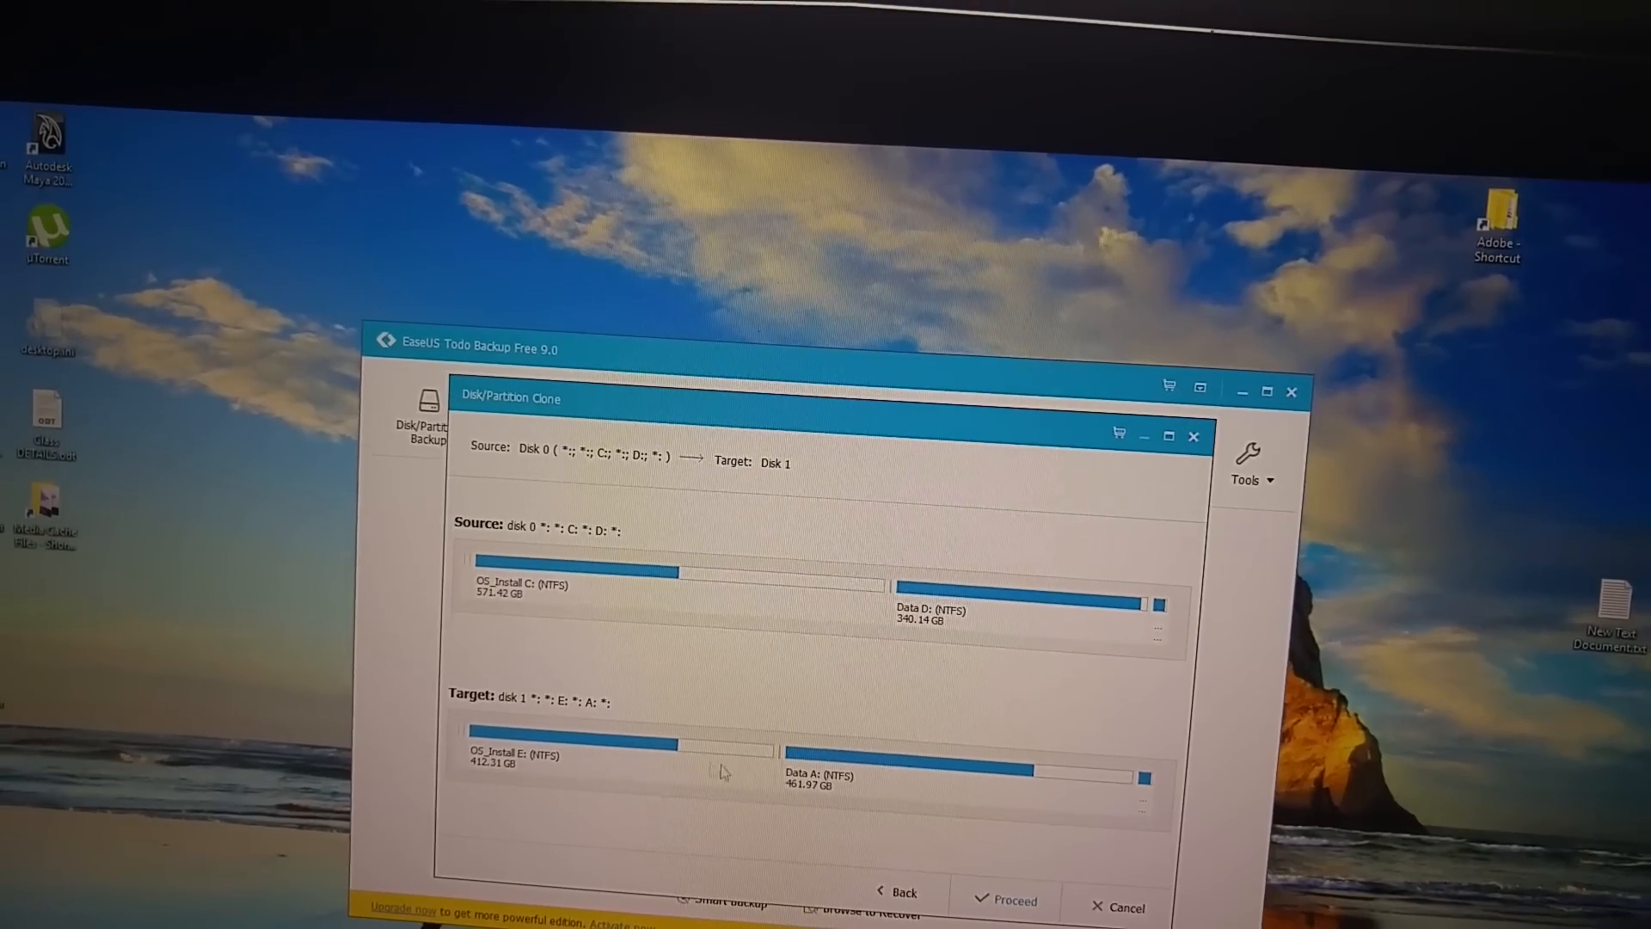
mouse_move(947, 784)
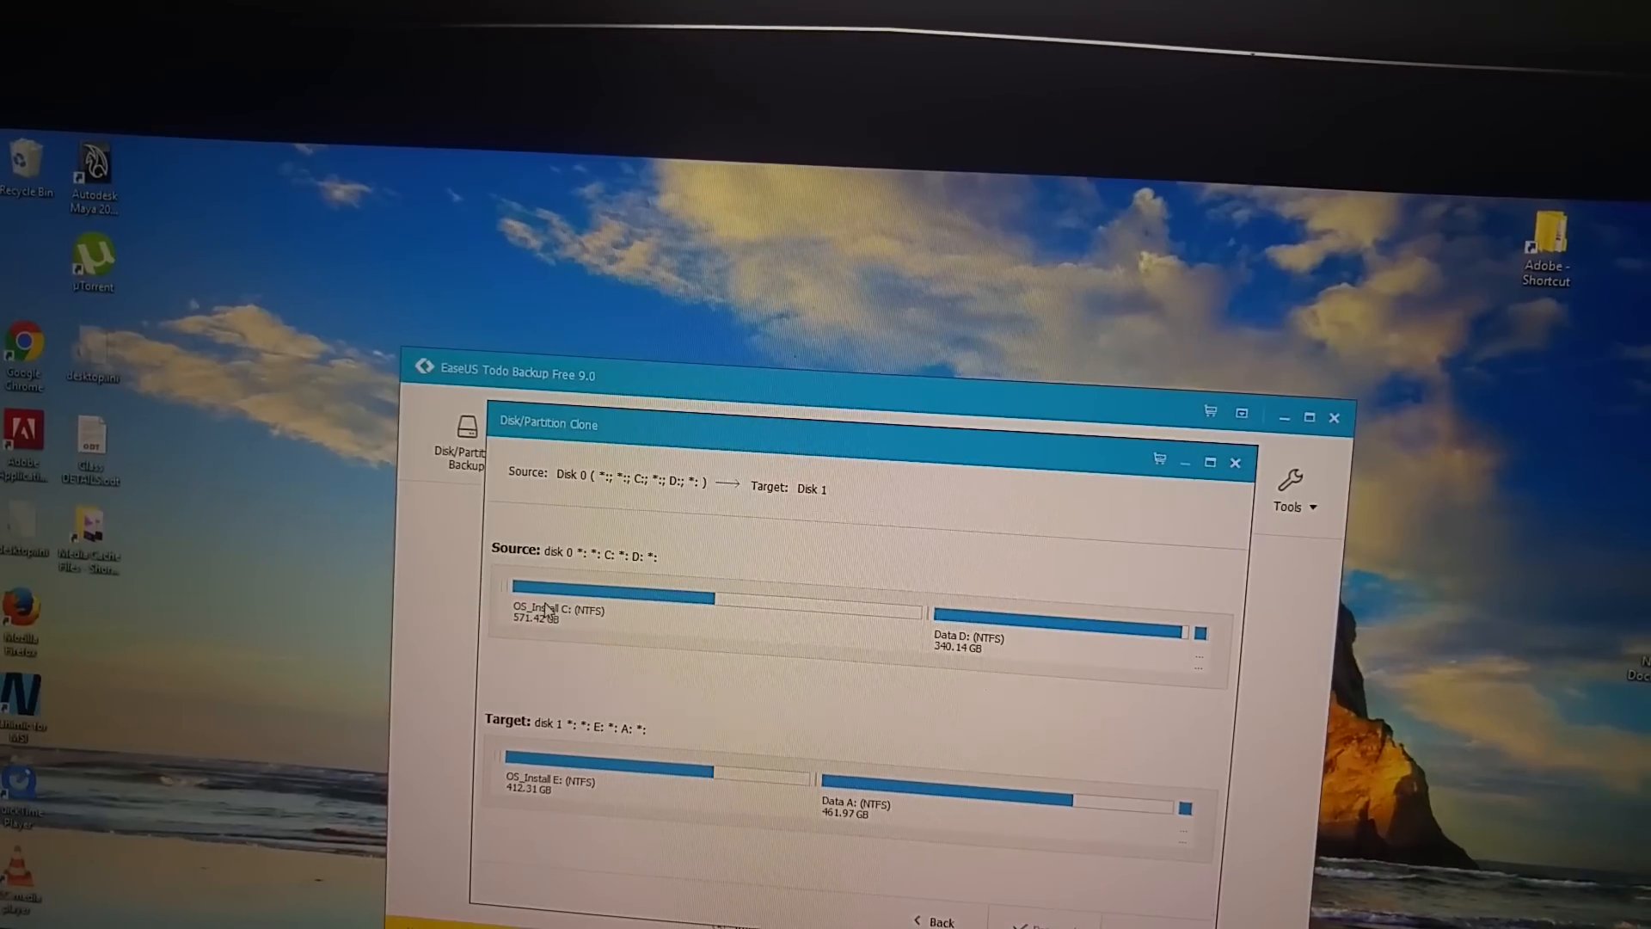
mouse_move(877, 856)
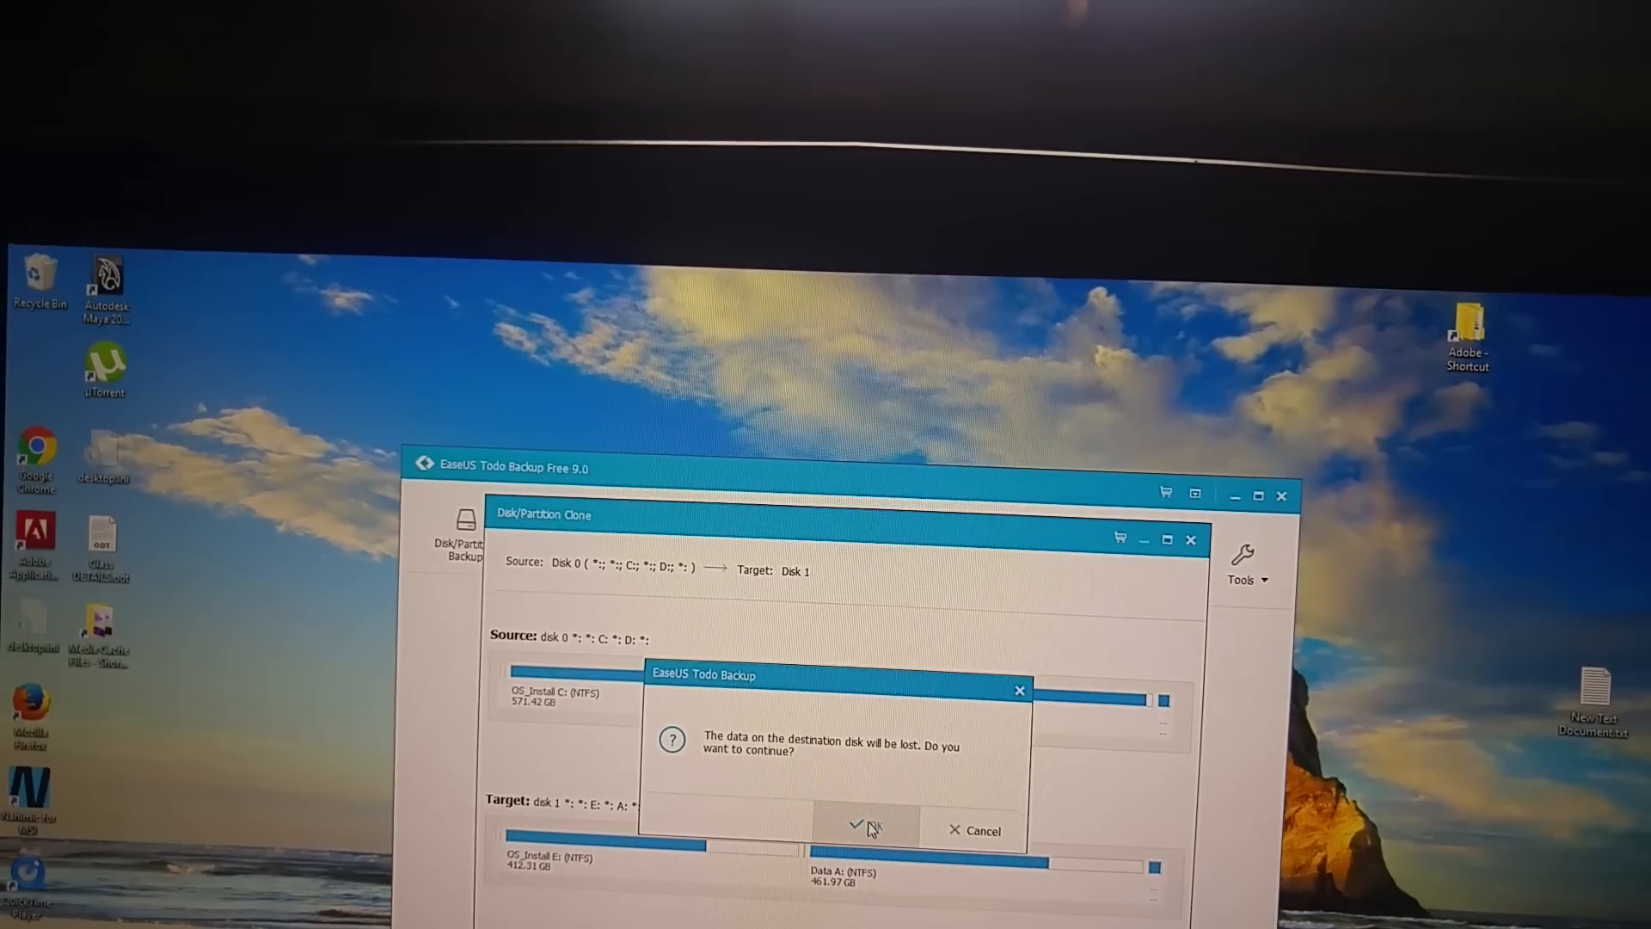
Confirm overwriting the destination disk and enable shutdown when cloning completes
click(858, 829)
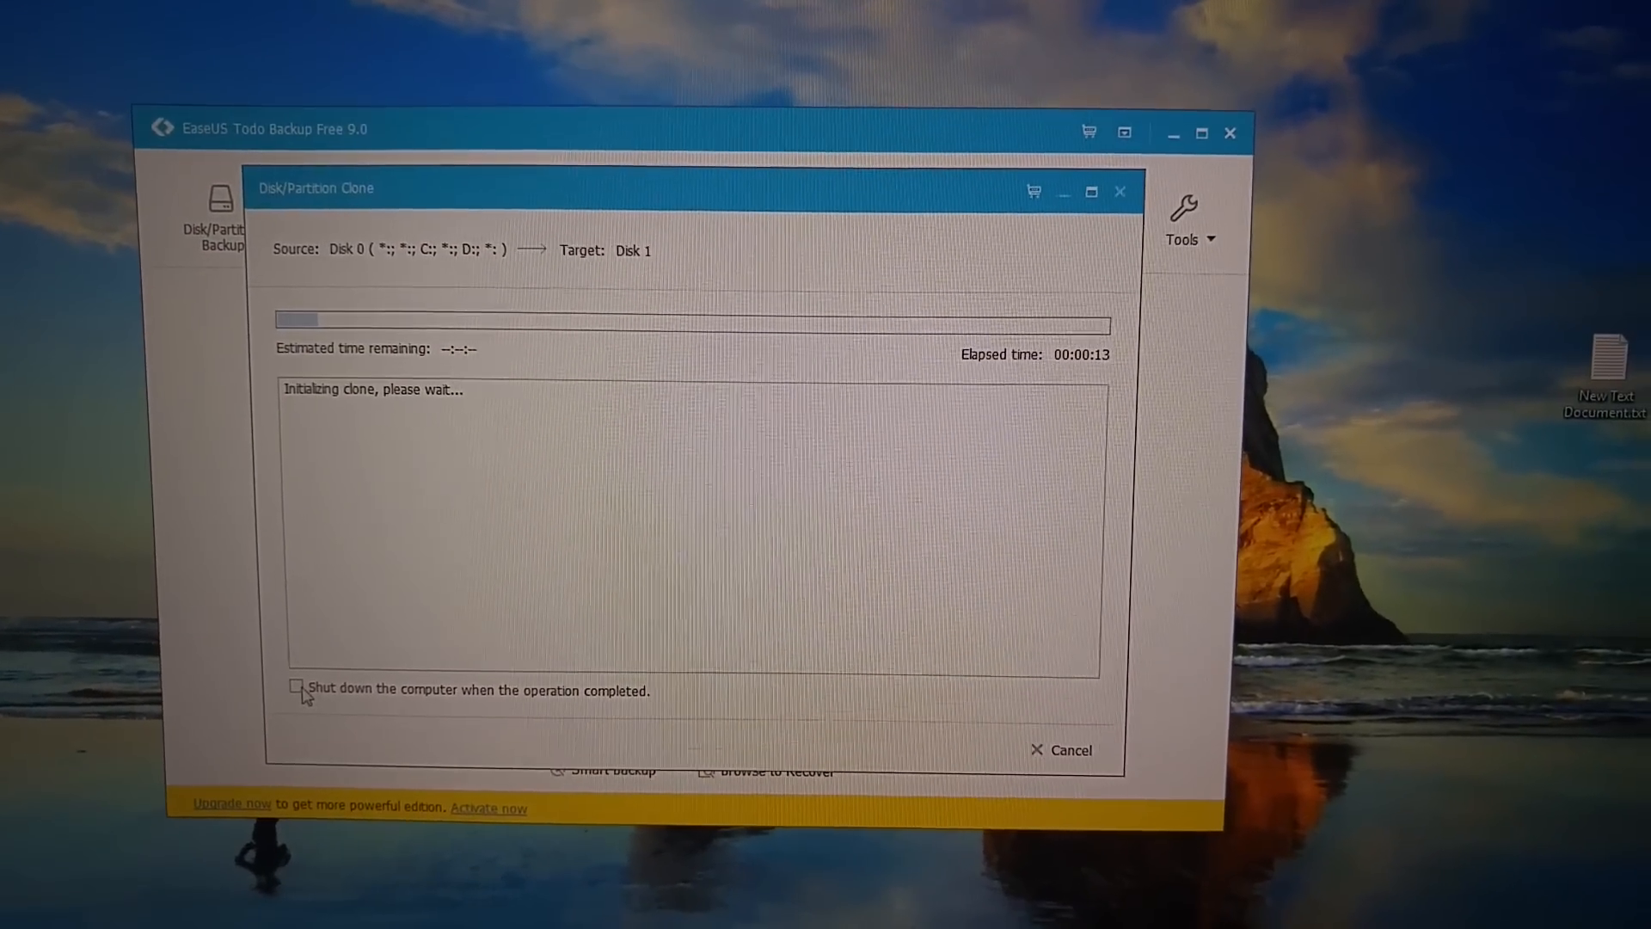
click(294, 688)
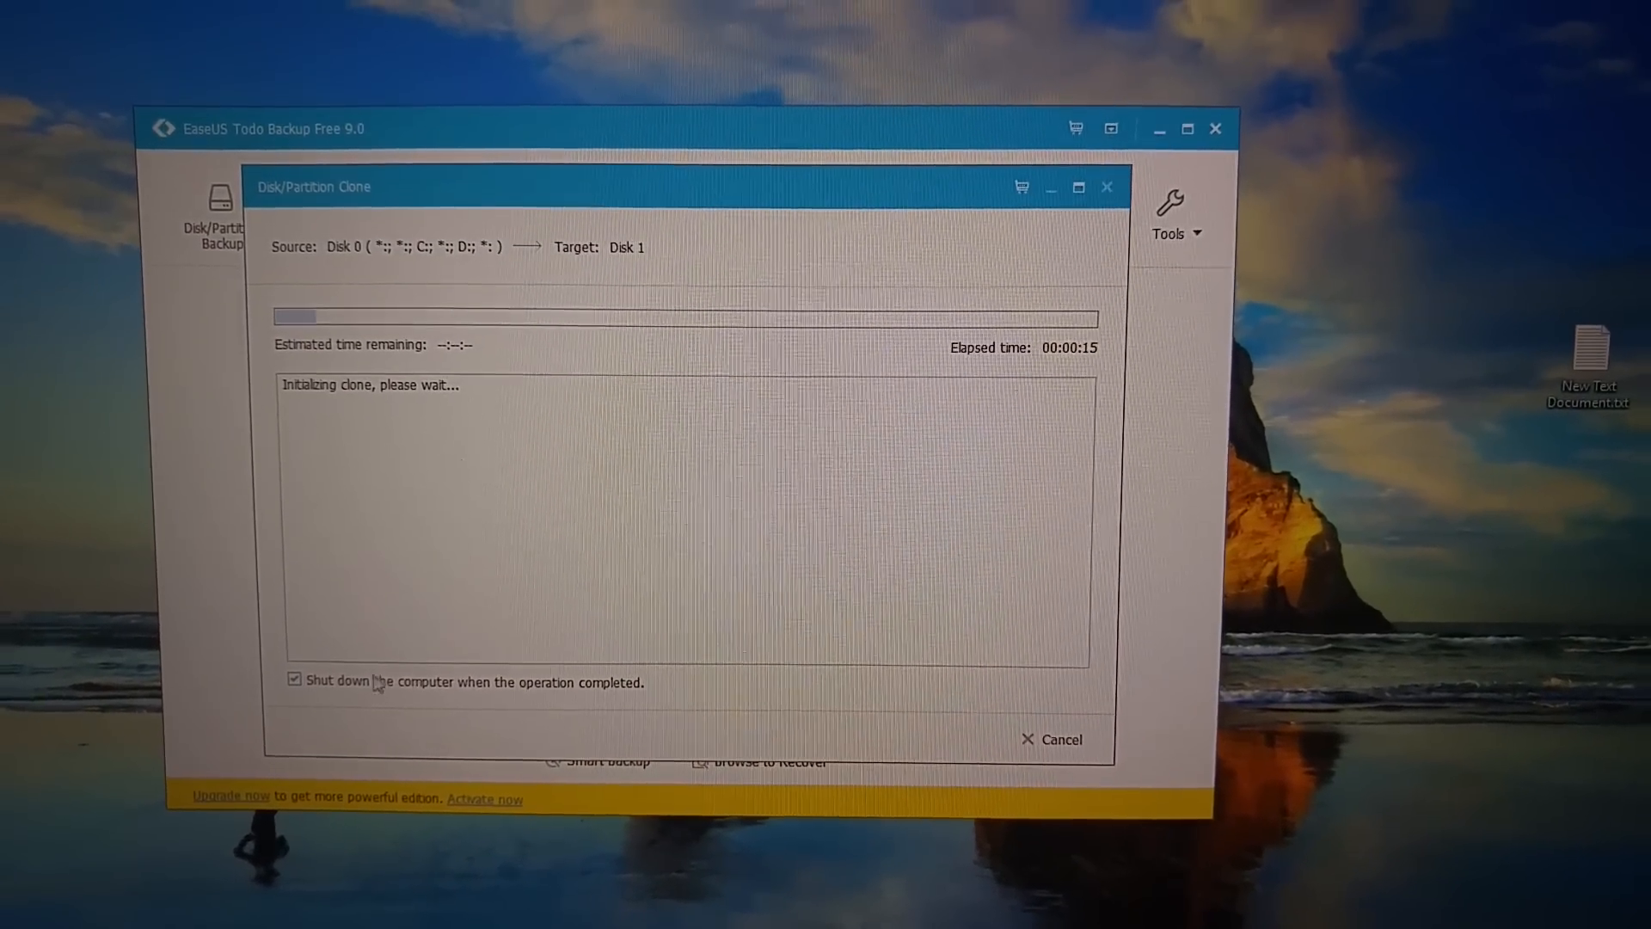
click(1061, 737)
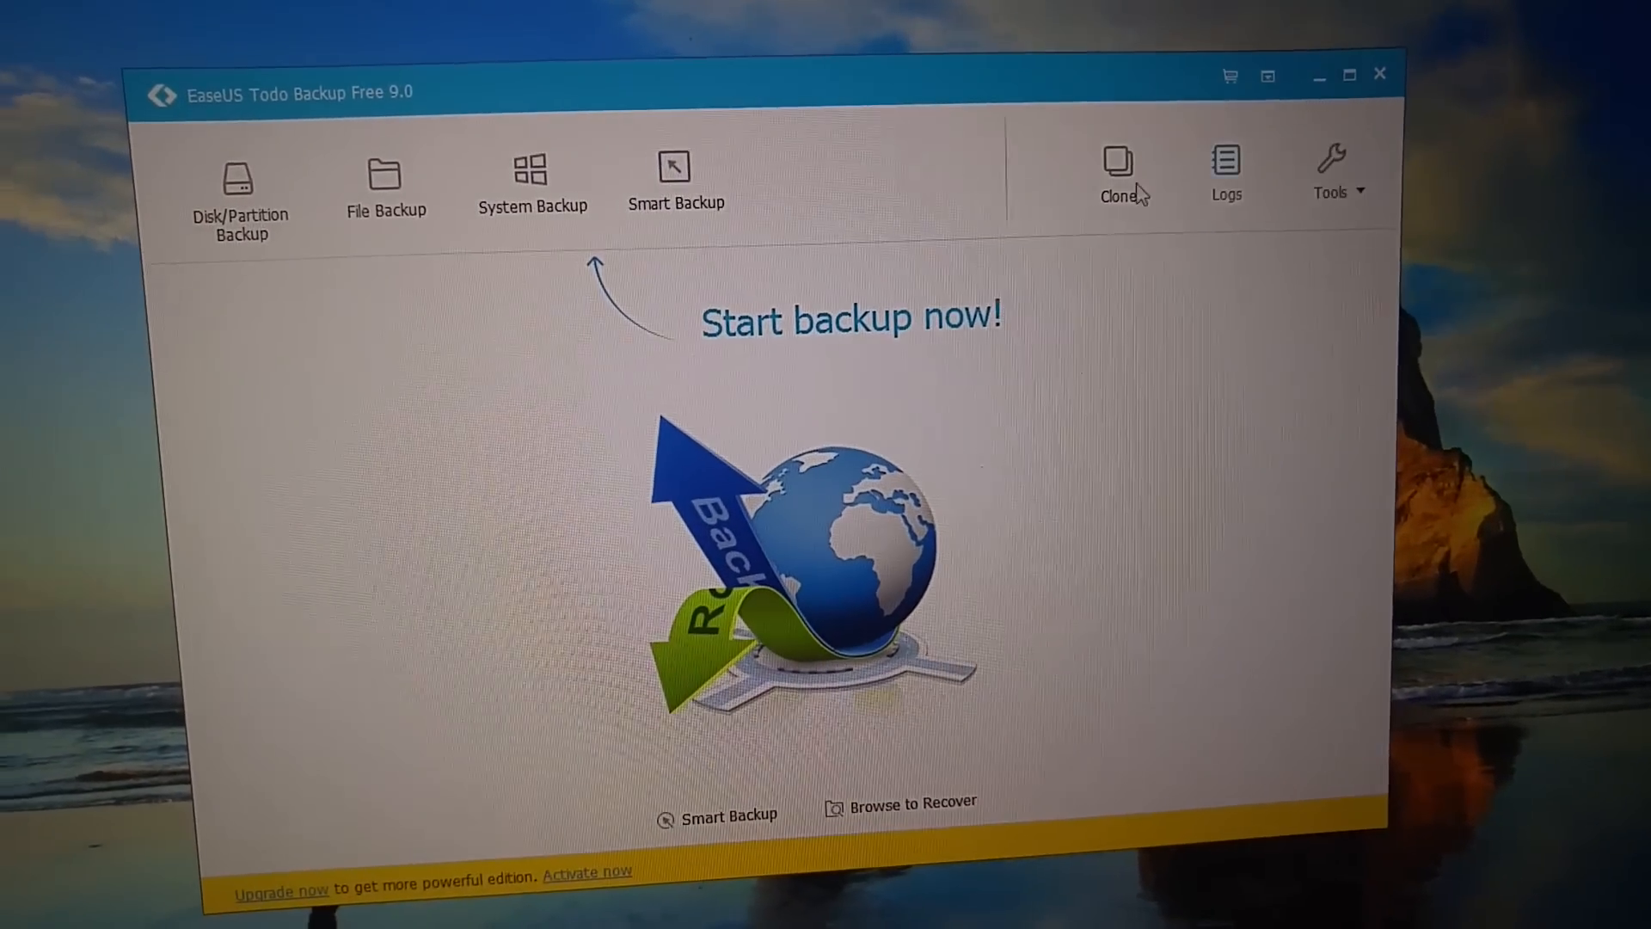
Start a new disk clone with Hard disk 0 as source and reach the target disk list
click(1120, 168)
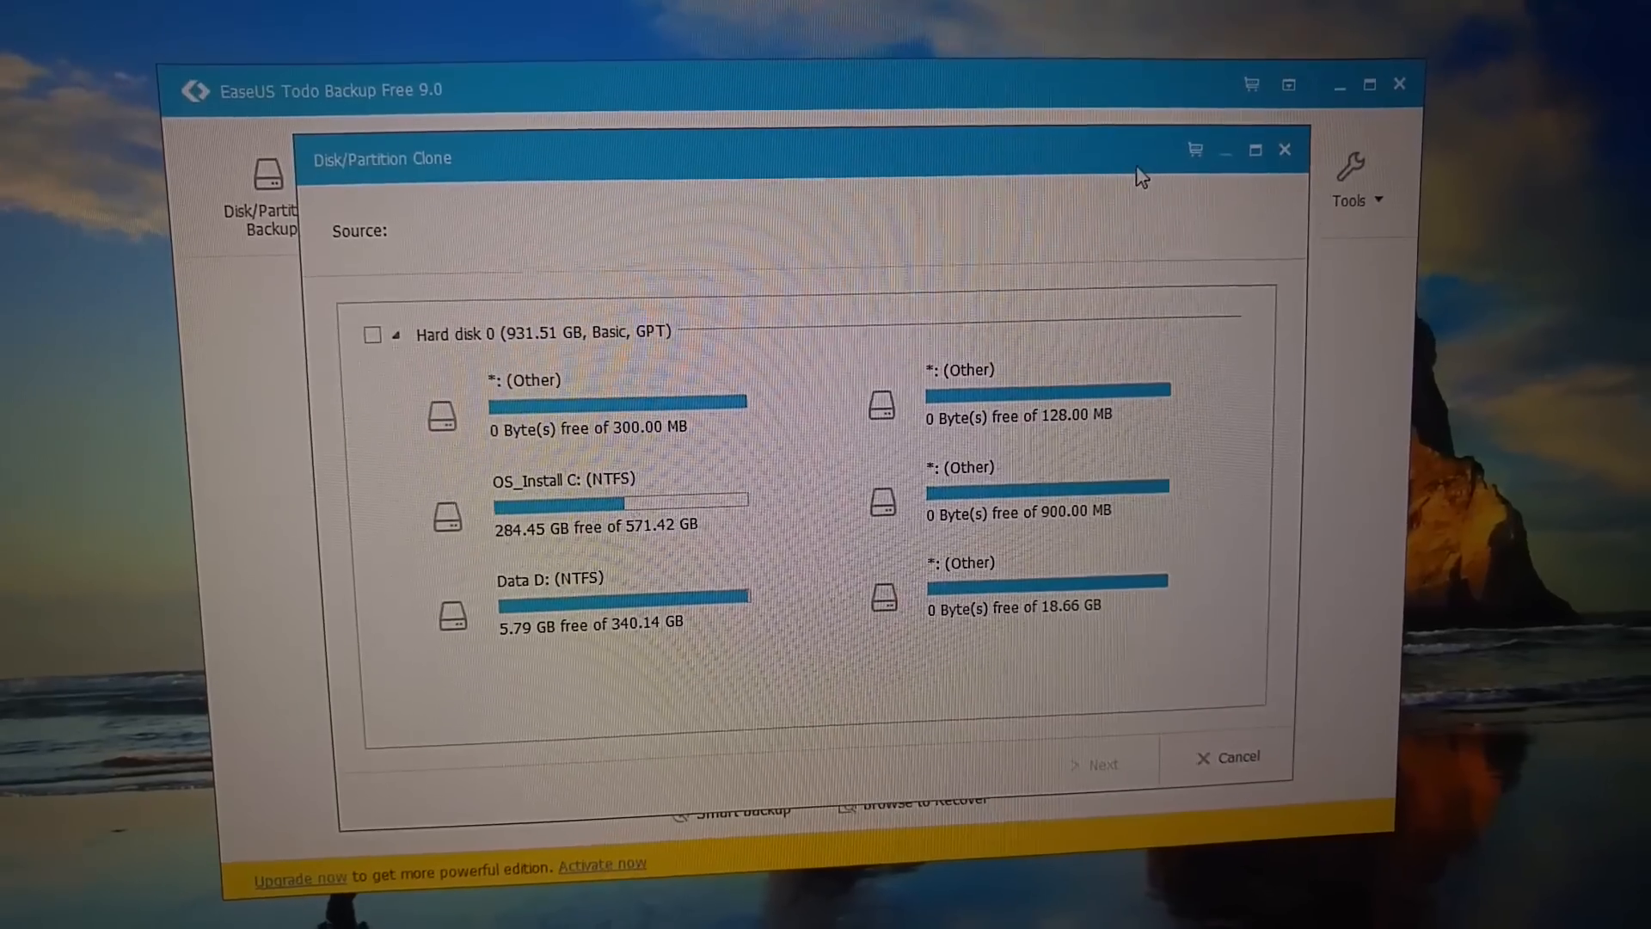
click(373, 334)
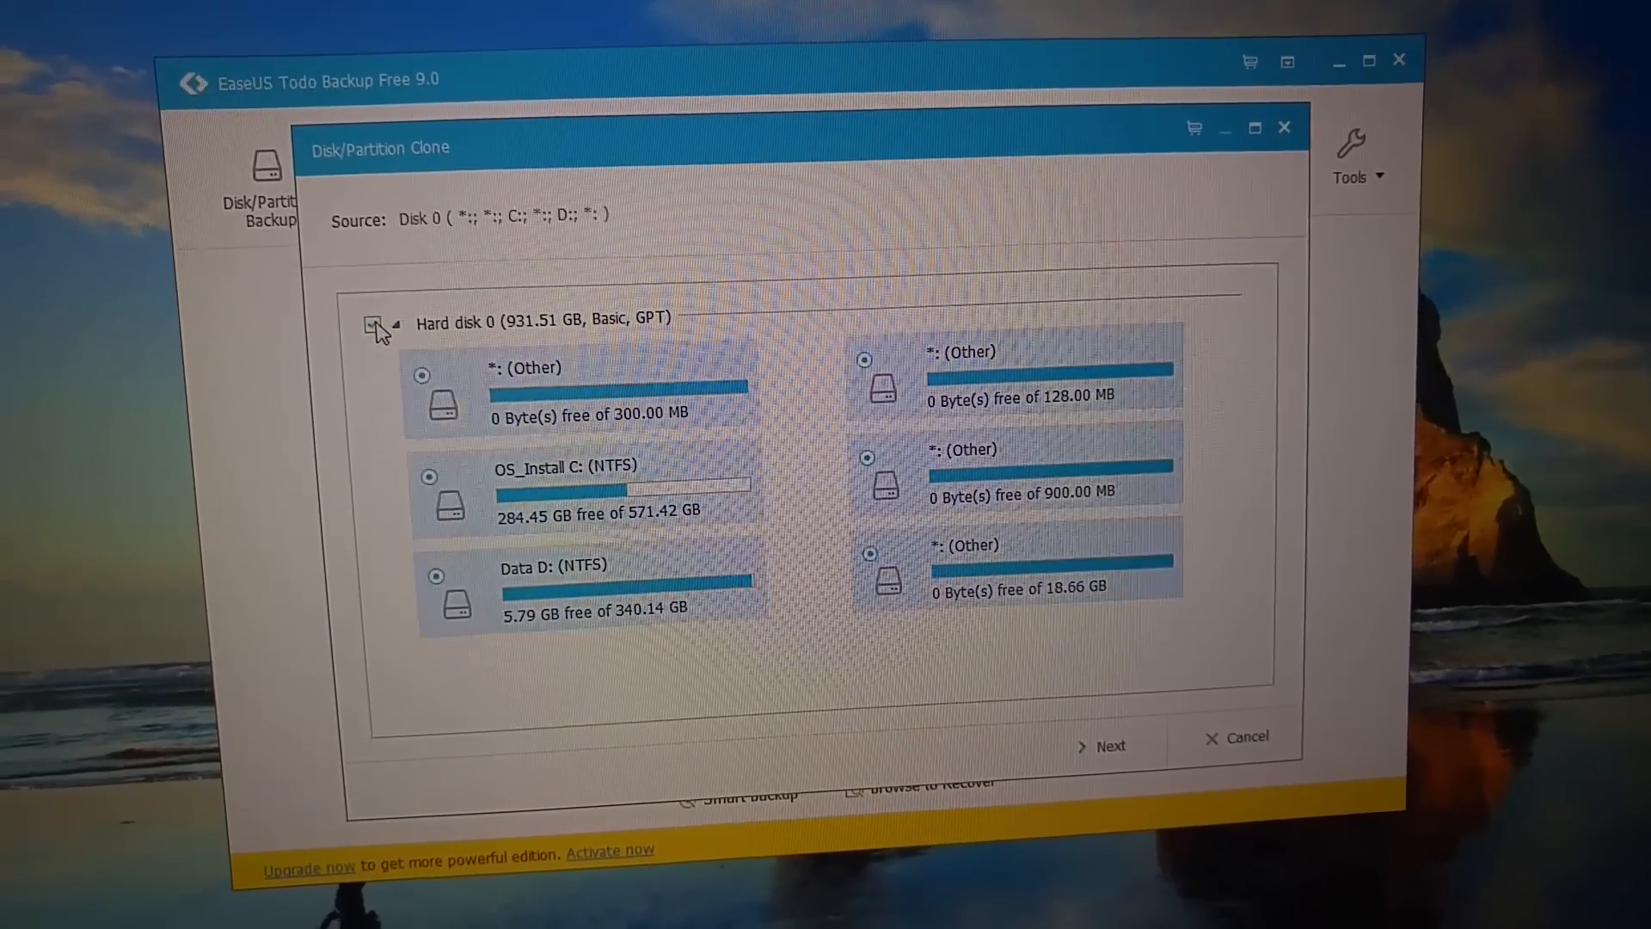
click(378, 322)
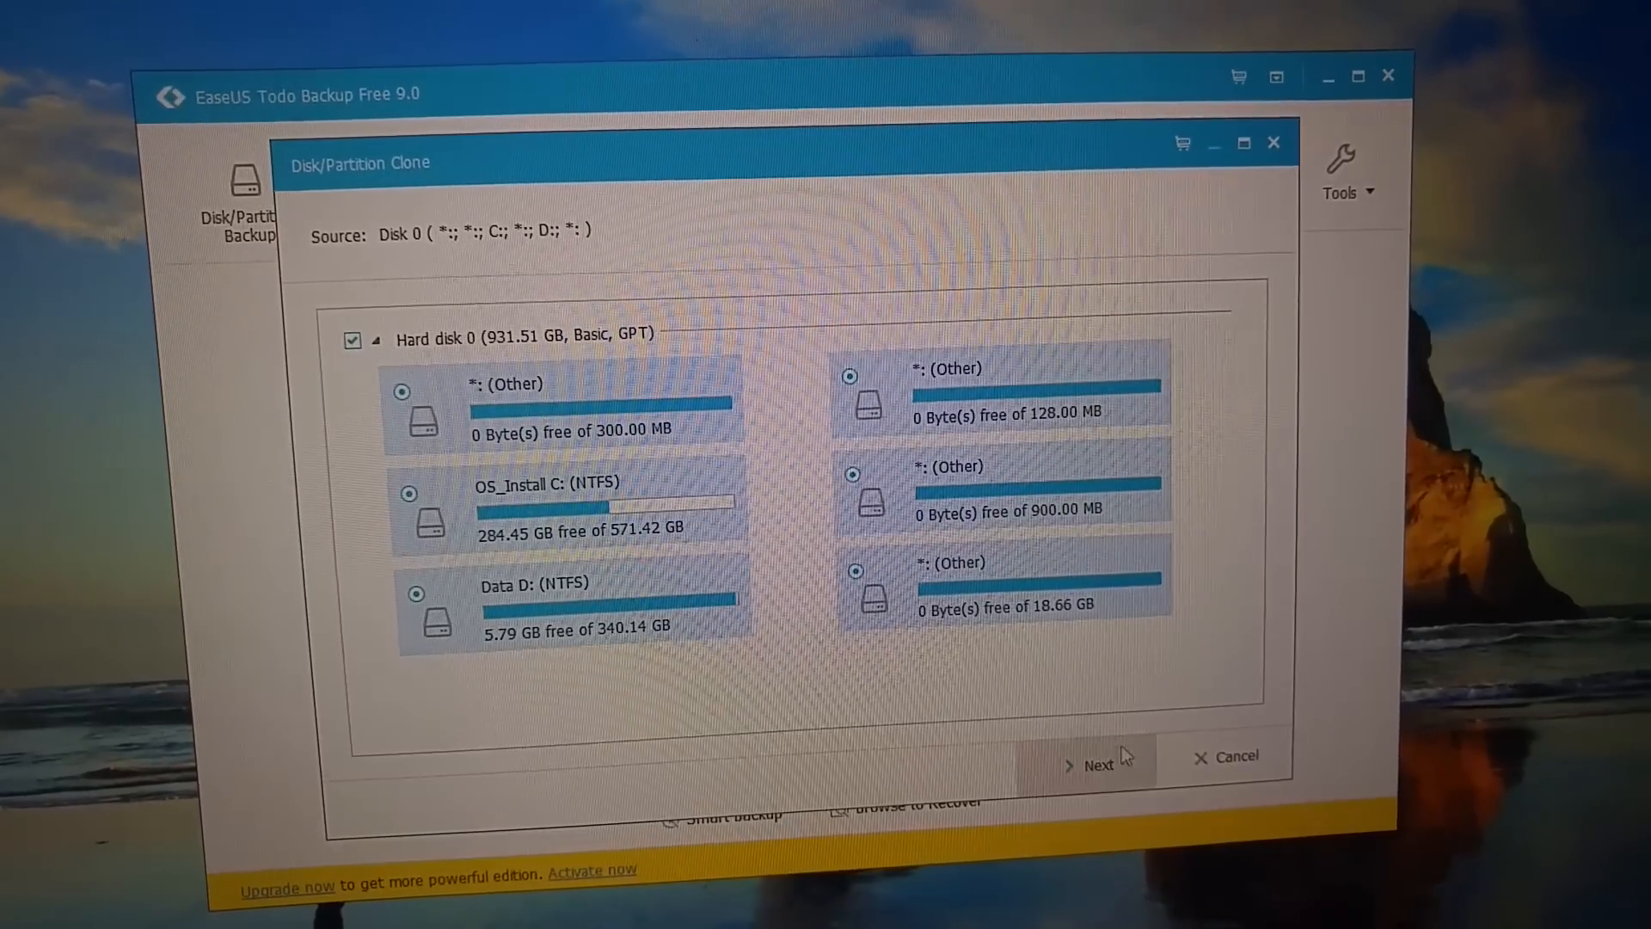
click(1095, 764)
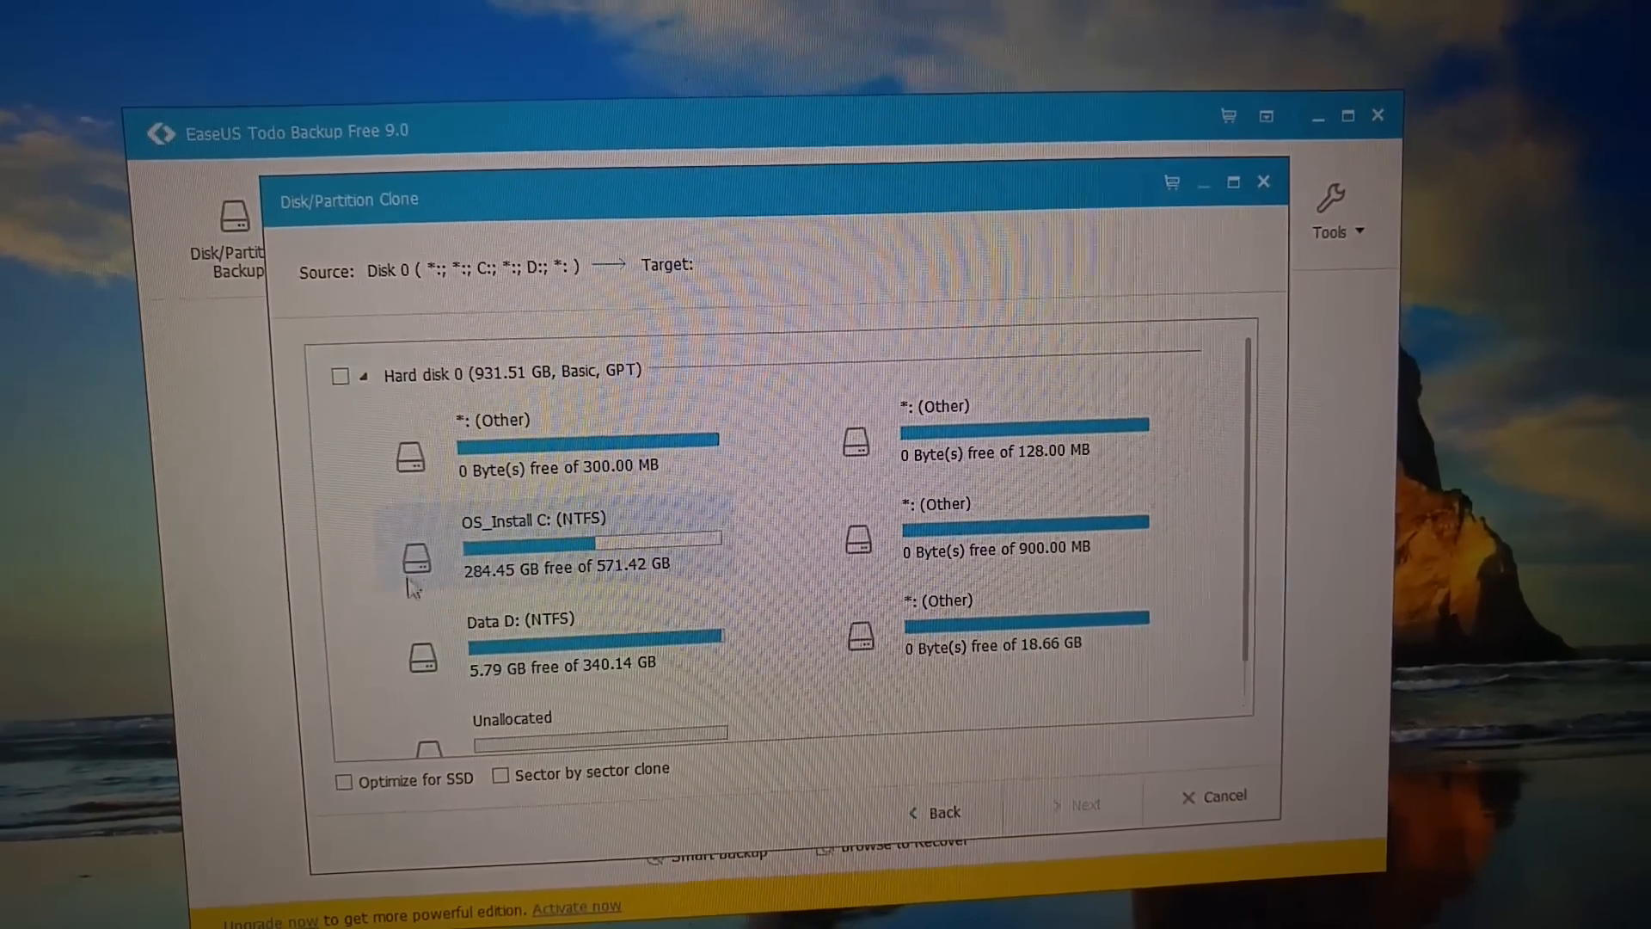
scroll(down, 3)
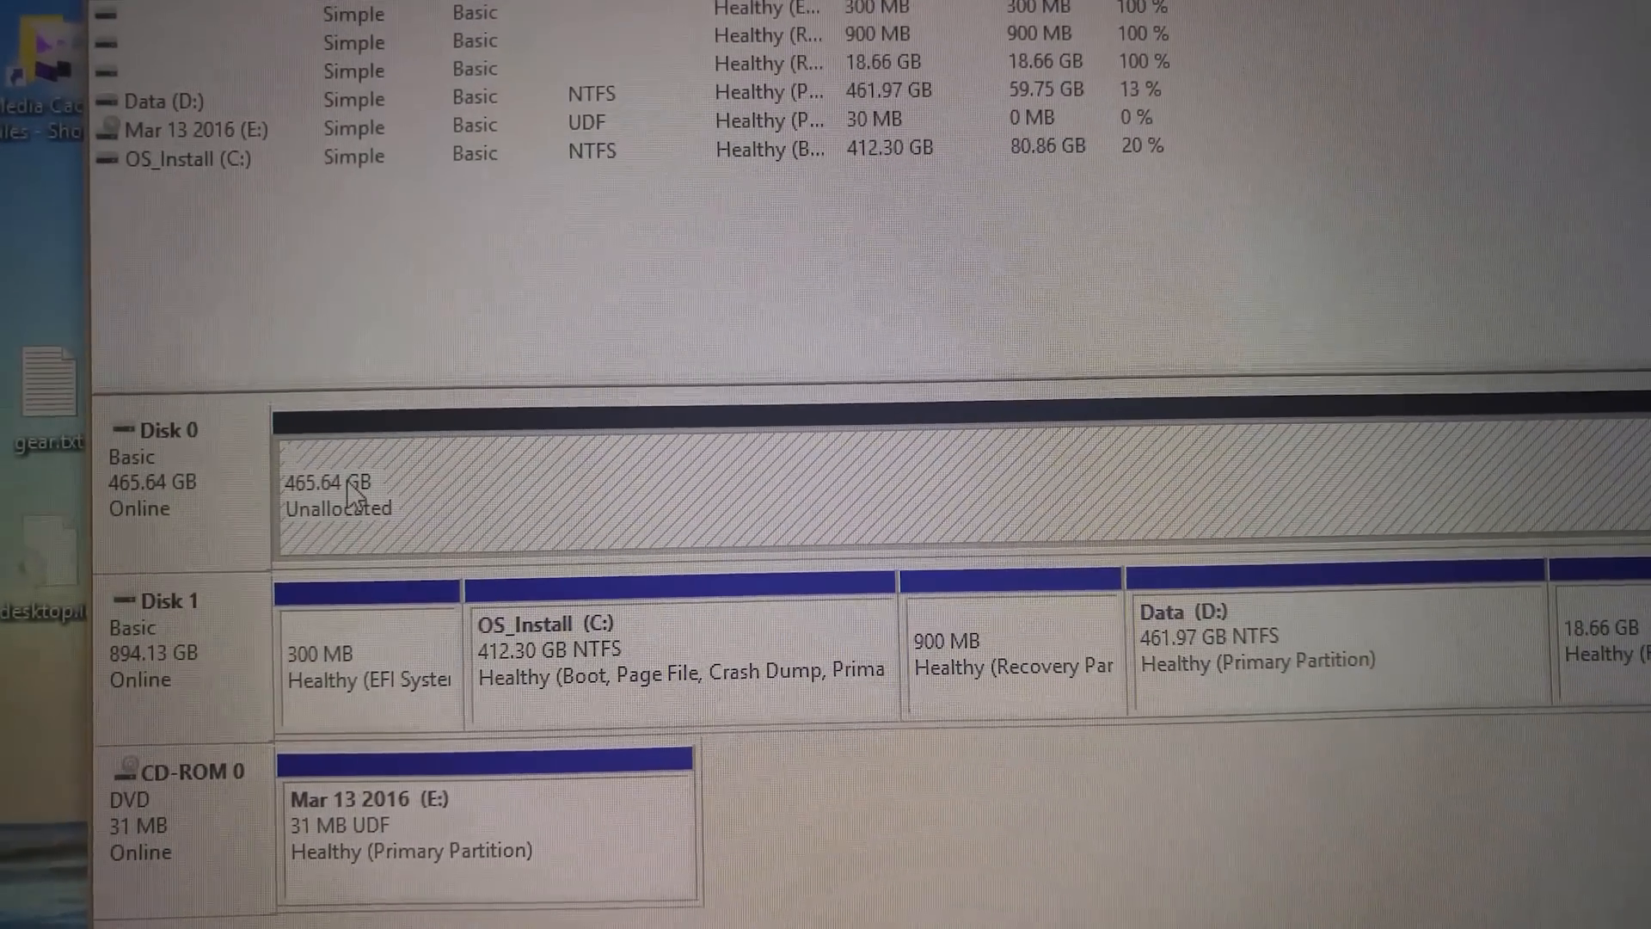
Start the New Simple Volume wizard on Disk 0's unallocated space
right_click(337, 495)
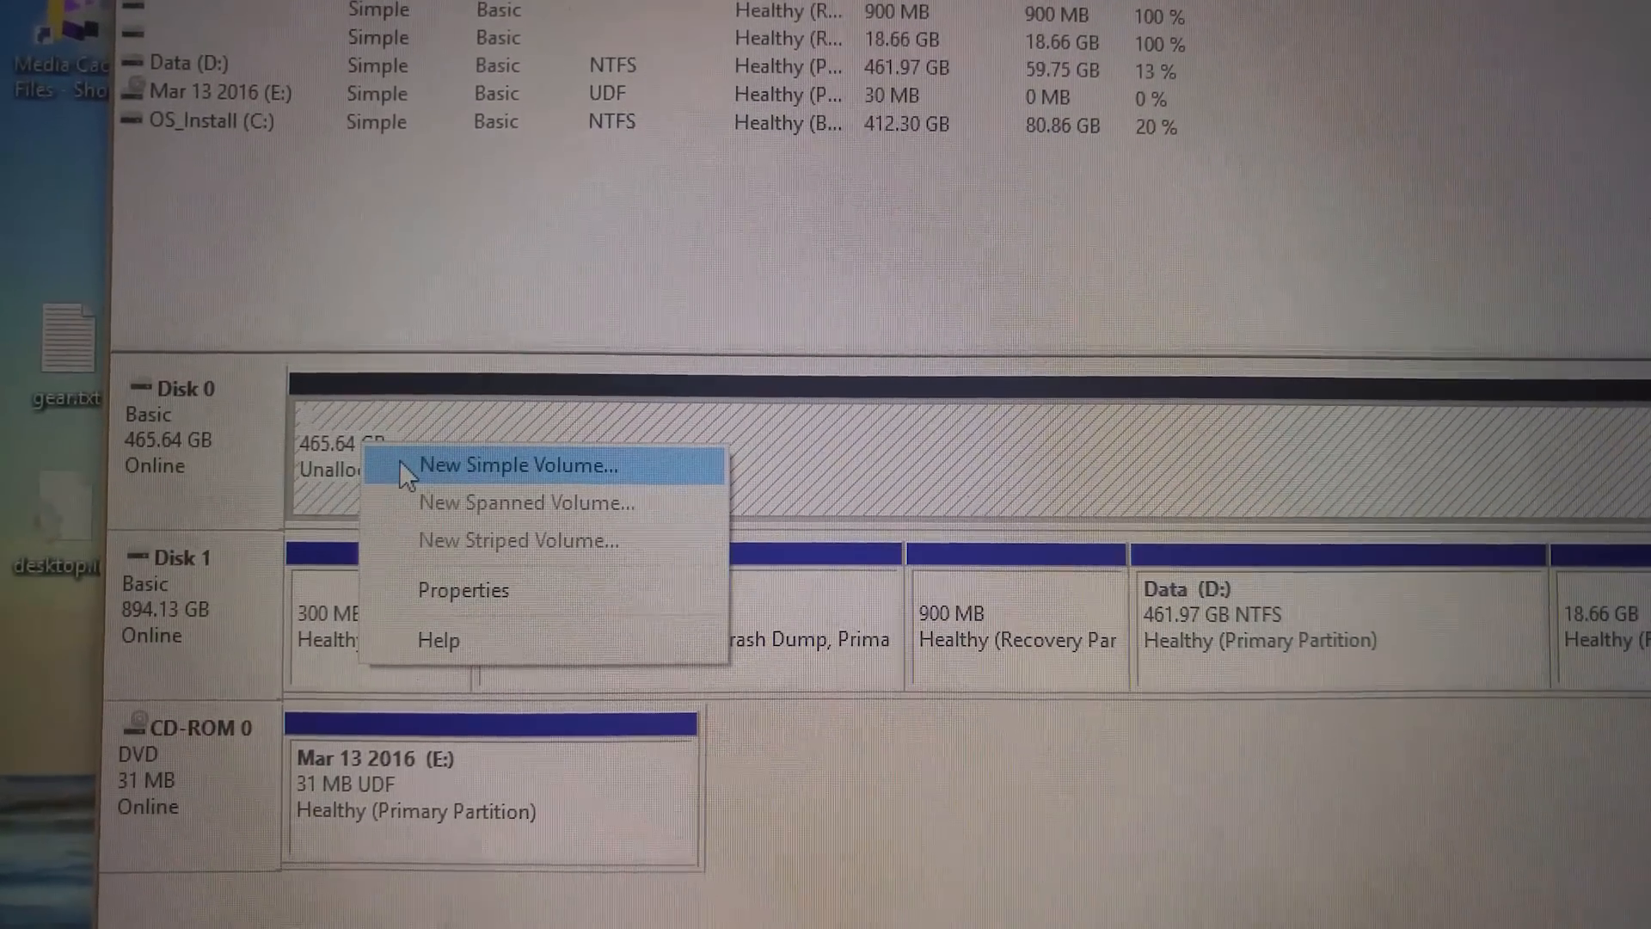
scroll(up, 3)
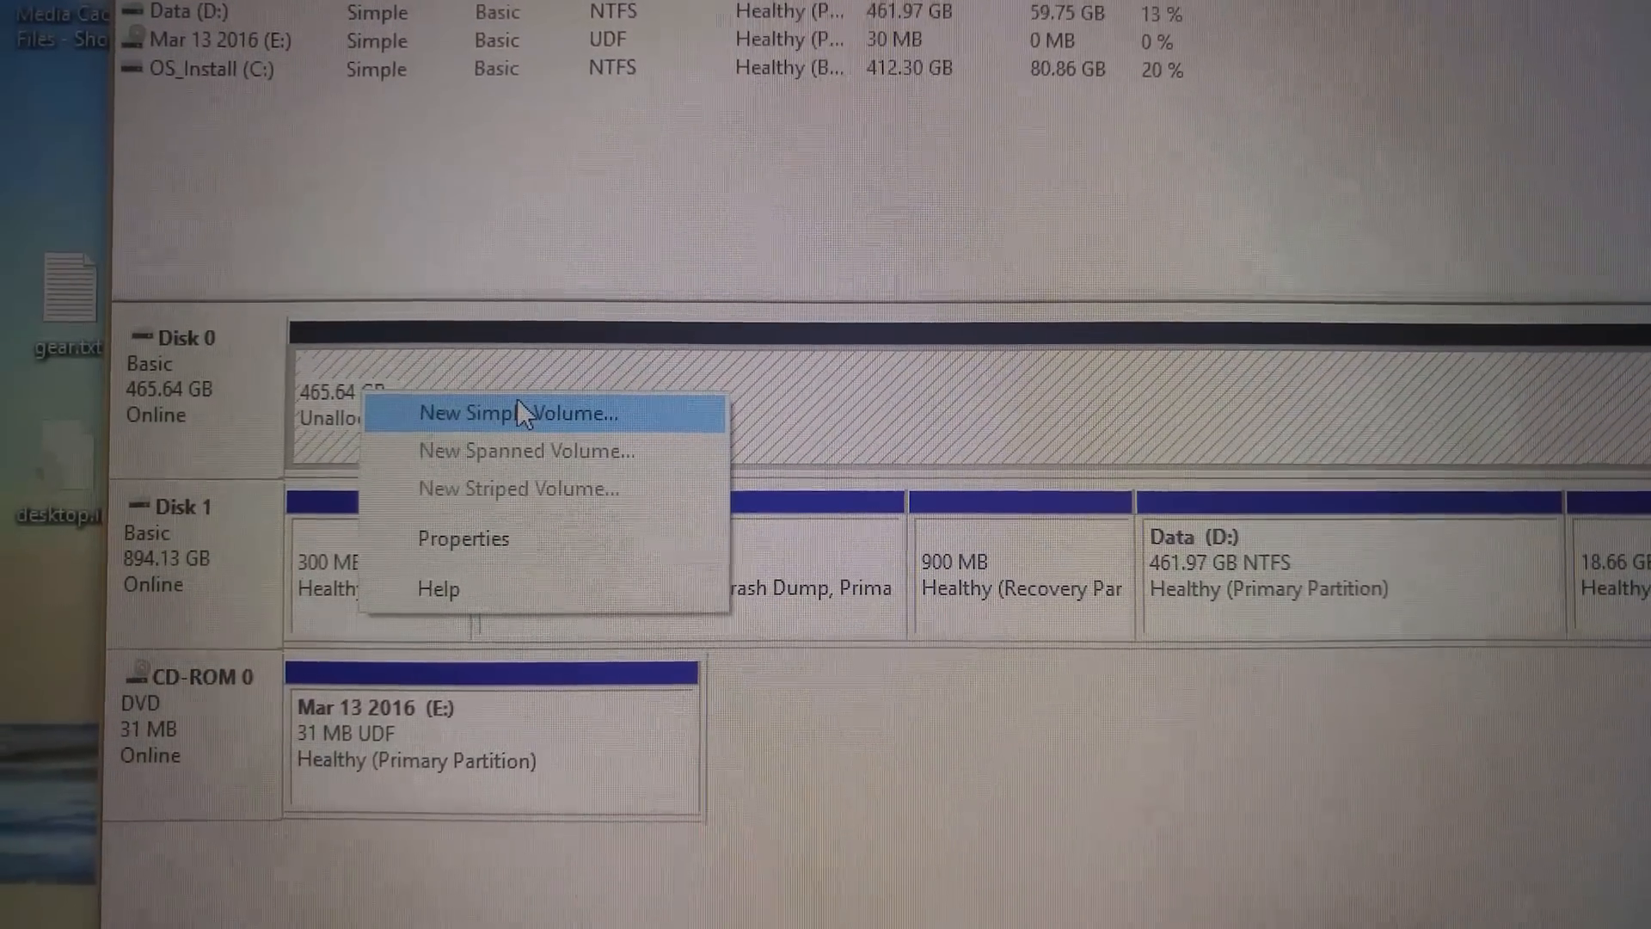
click(517, 411)
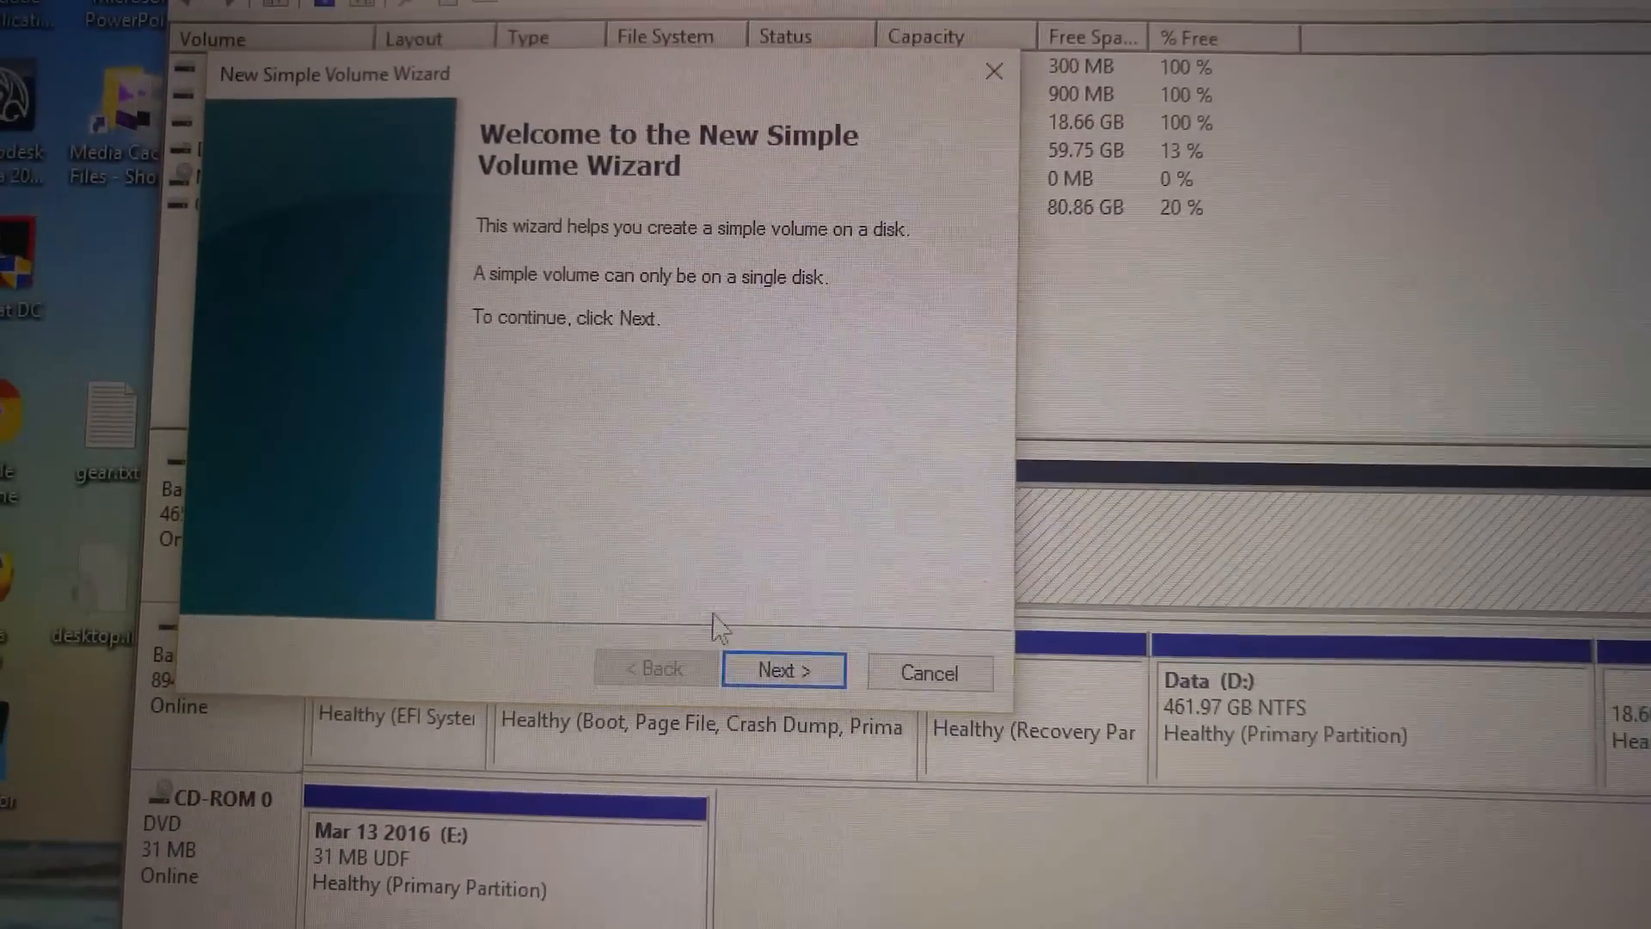
click(781, 671)
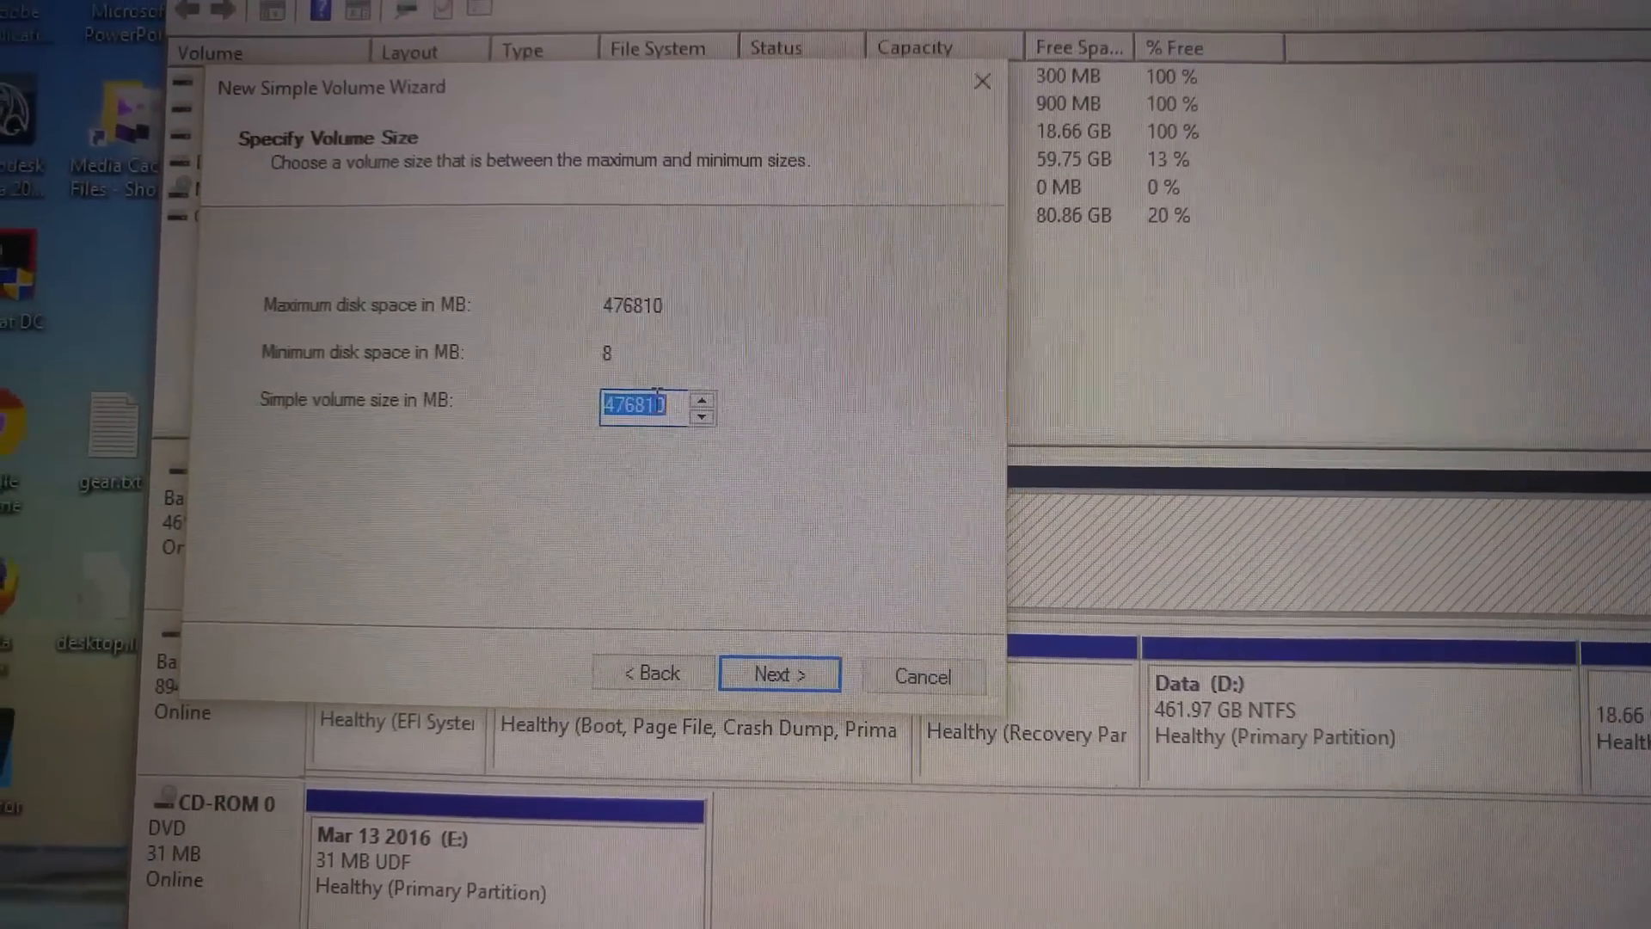
mouse_move(800, 590)
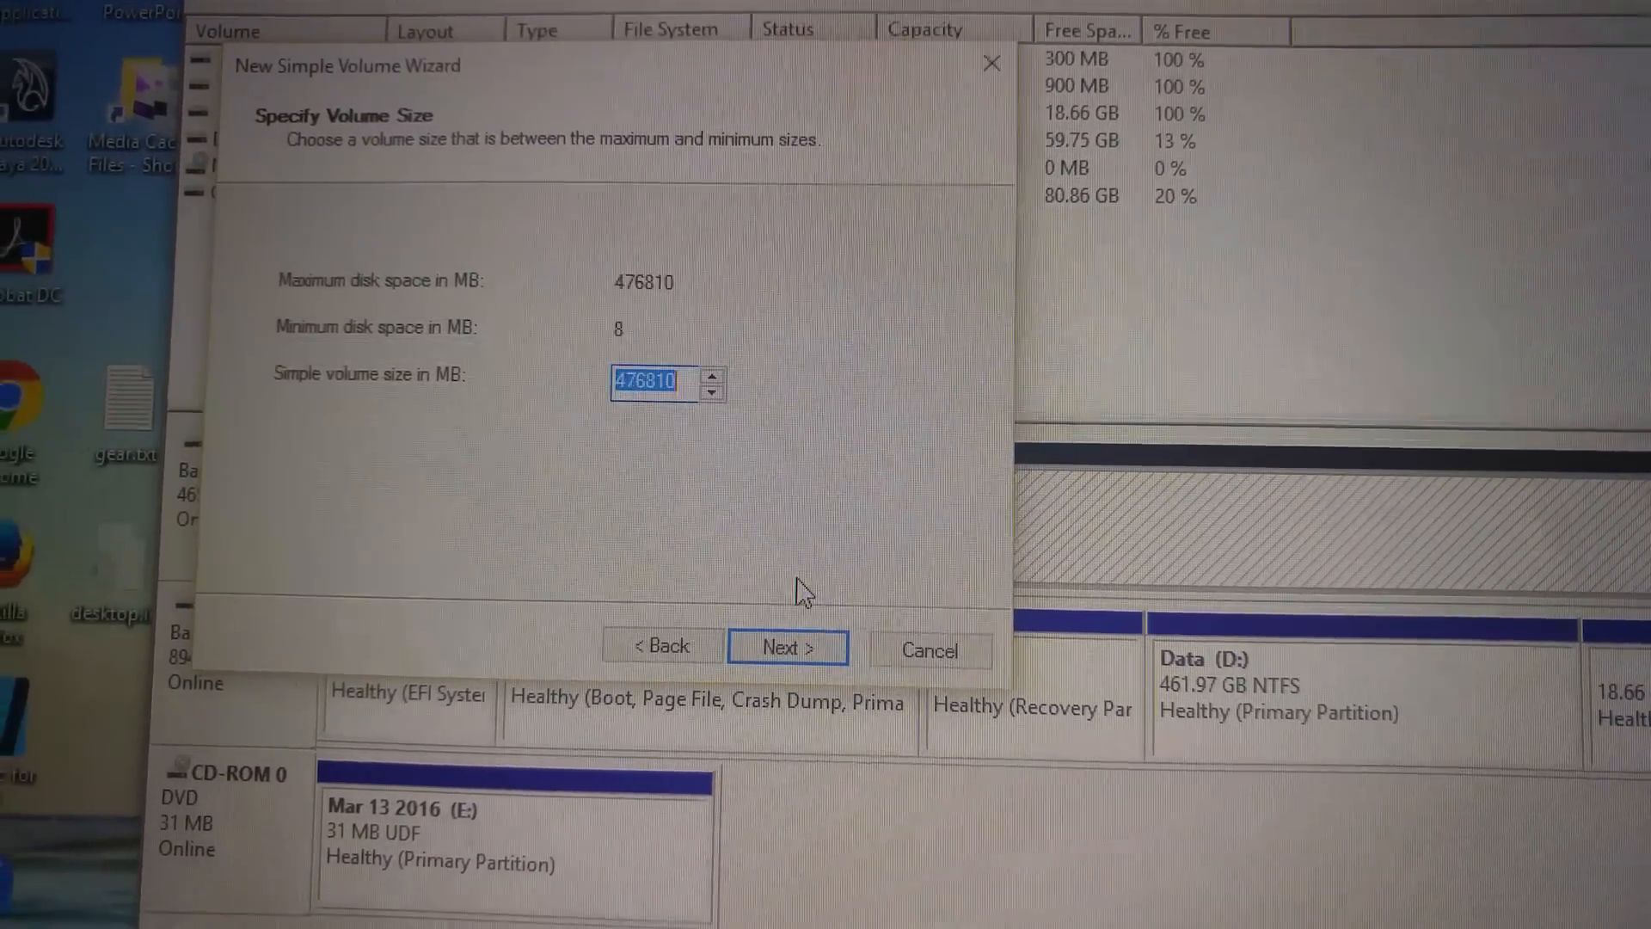
Create a full-size 476810 MB NTFS volume labelled 'Video-Drive' and finish the wizard
click(786, 645)
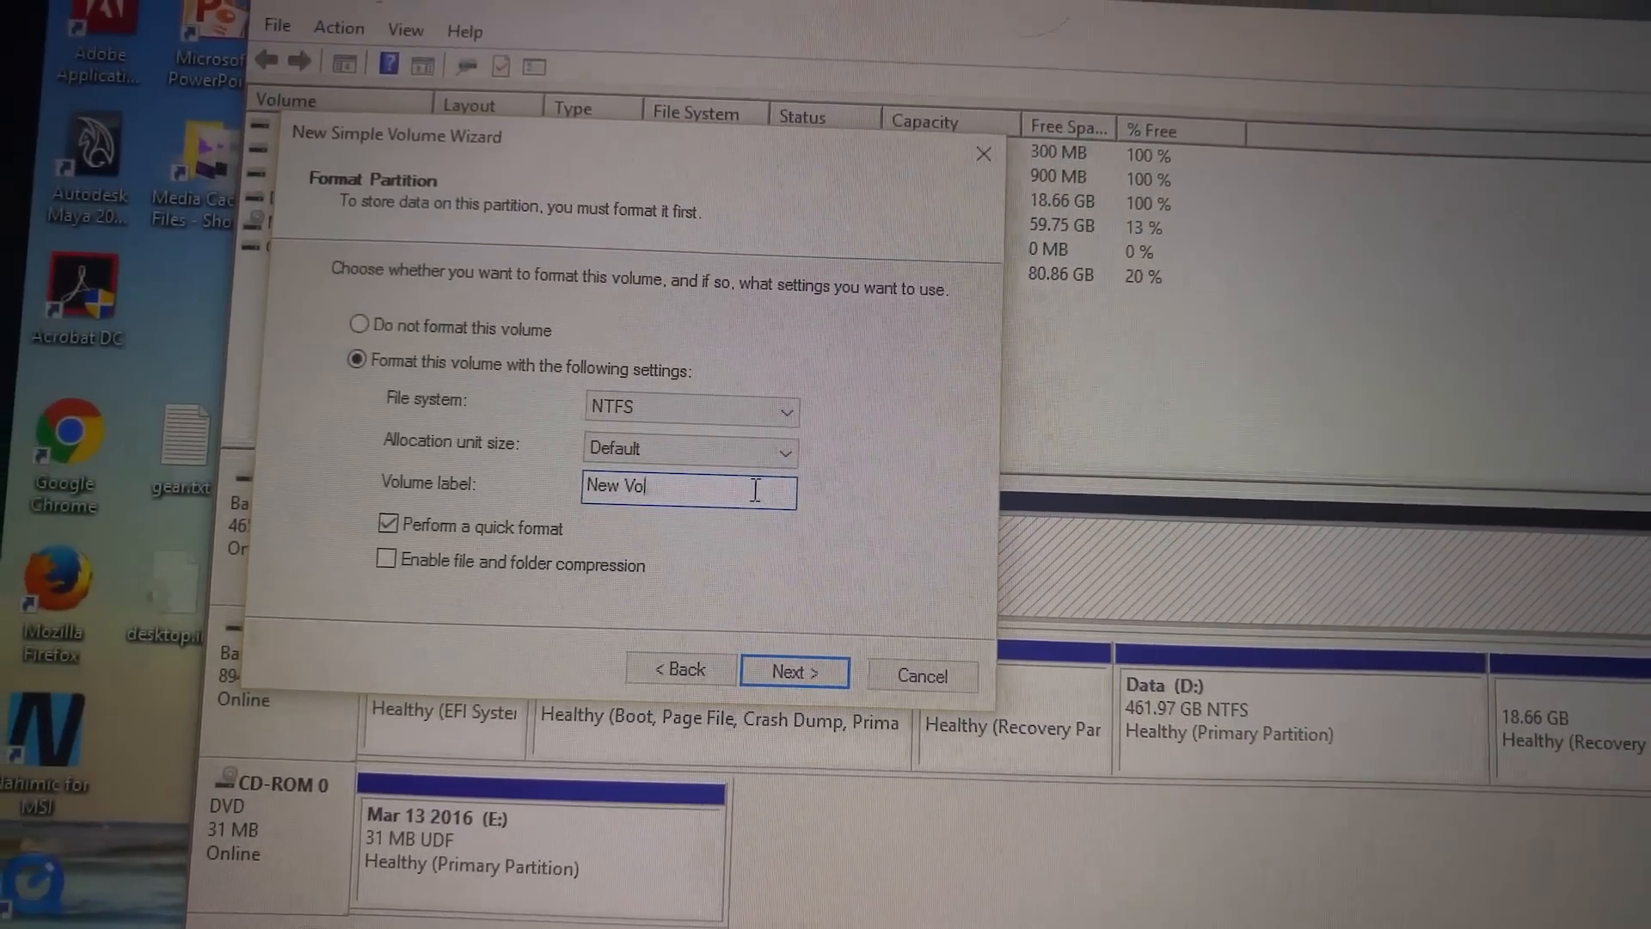
text(Video-Drive)
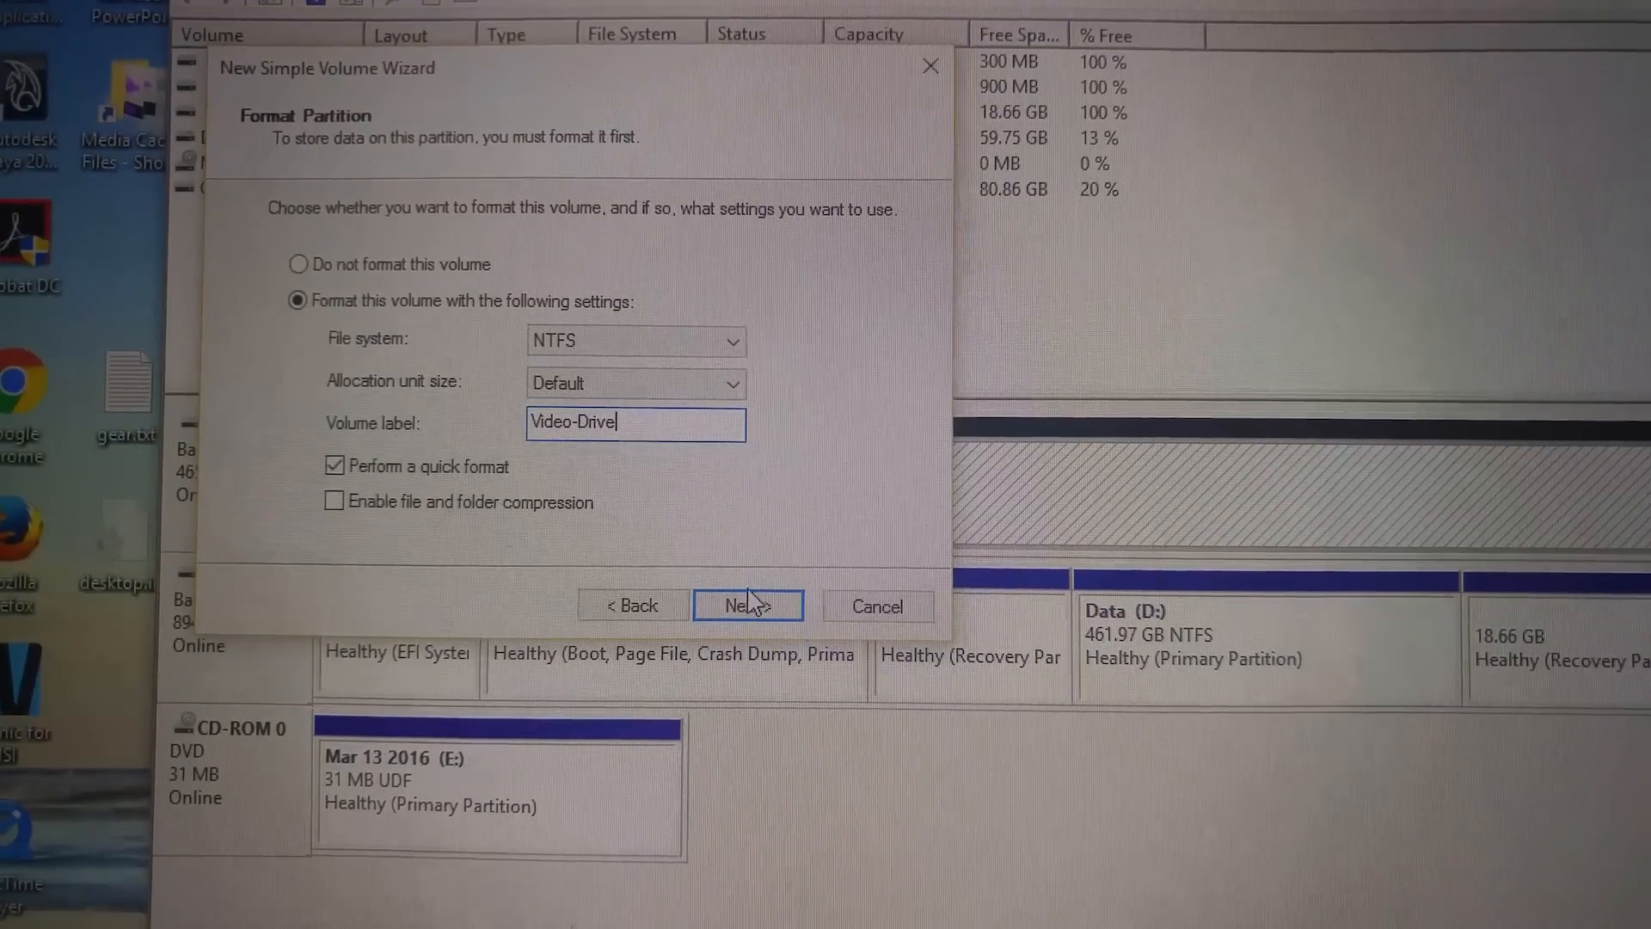
click(748, 606)
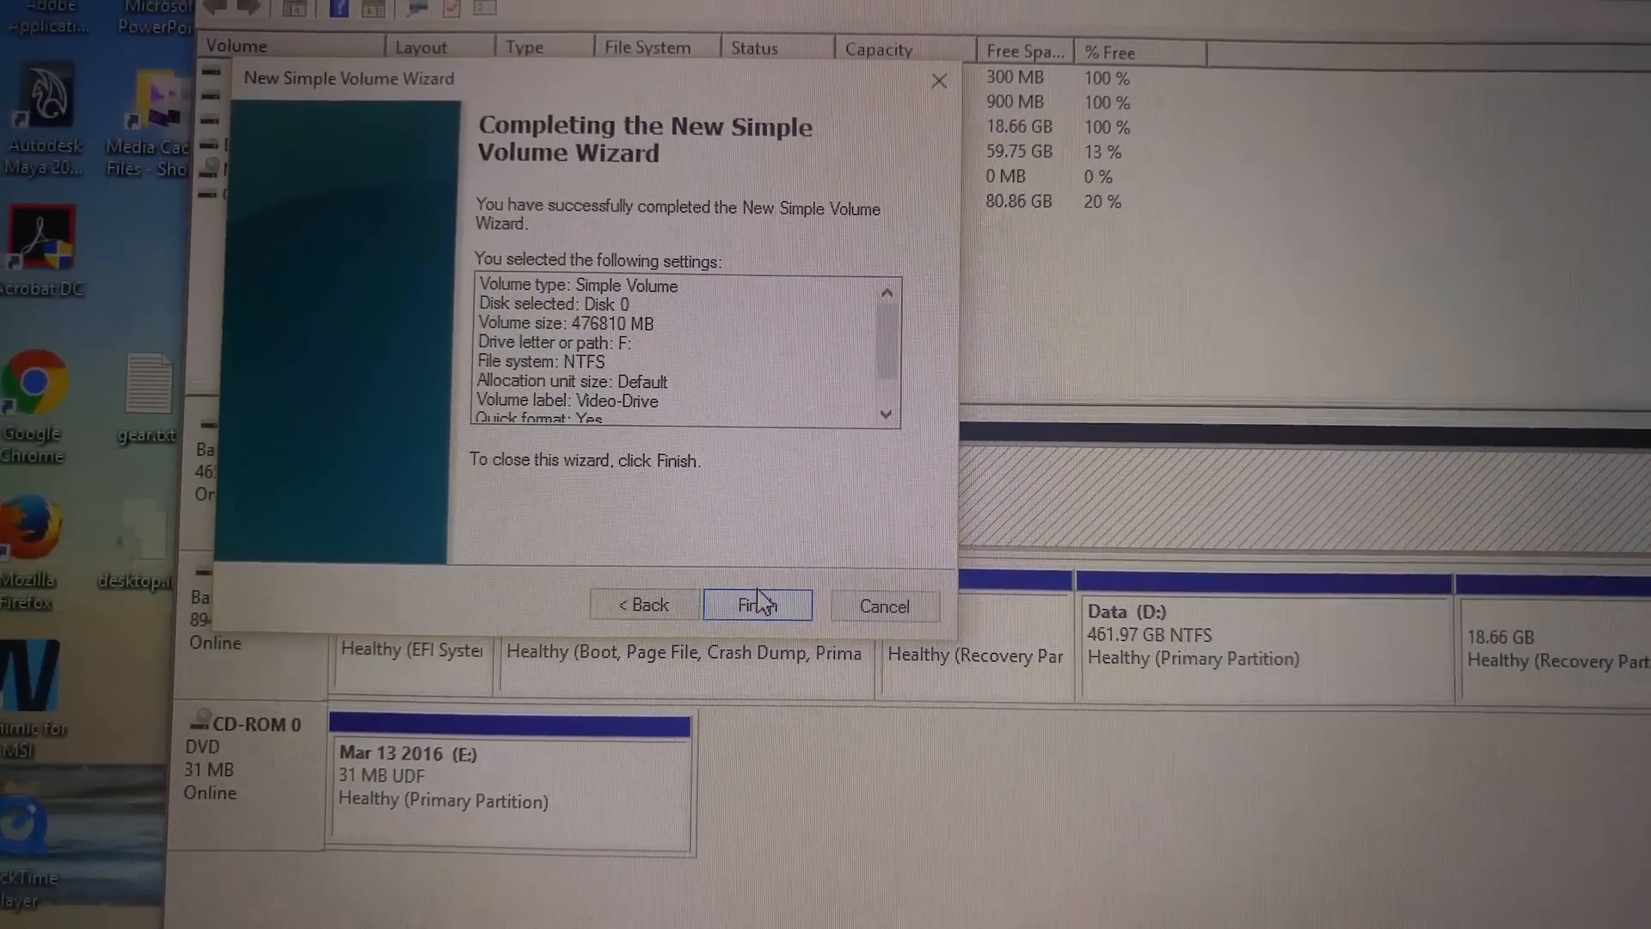
click(757, 606)
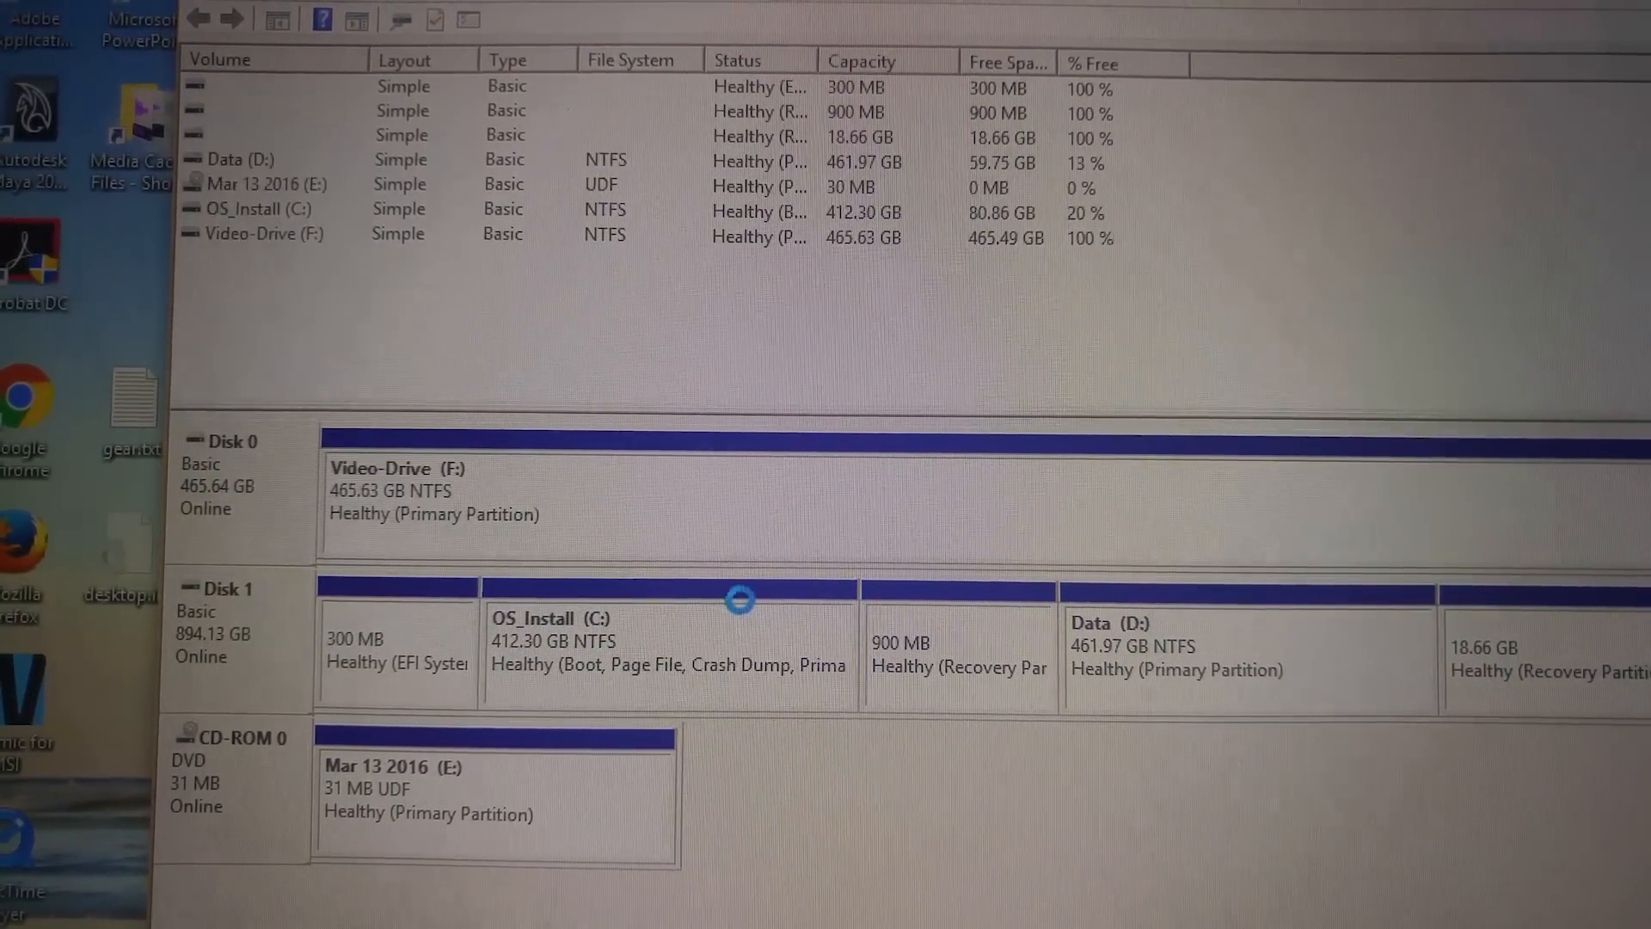